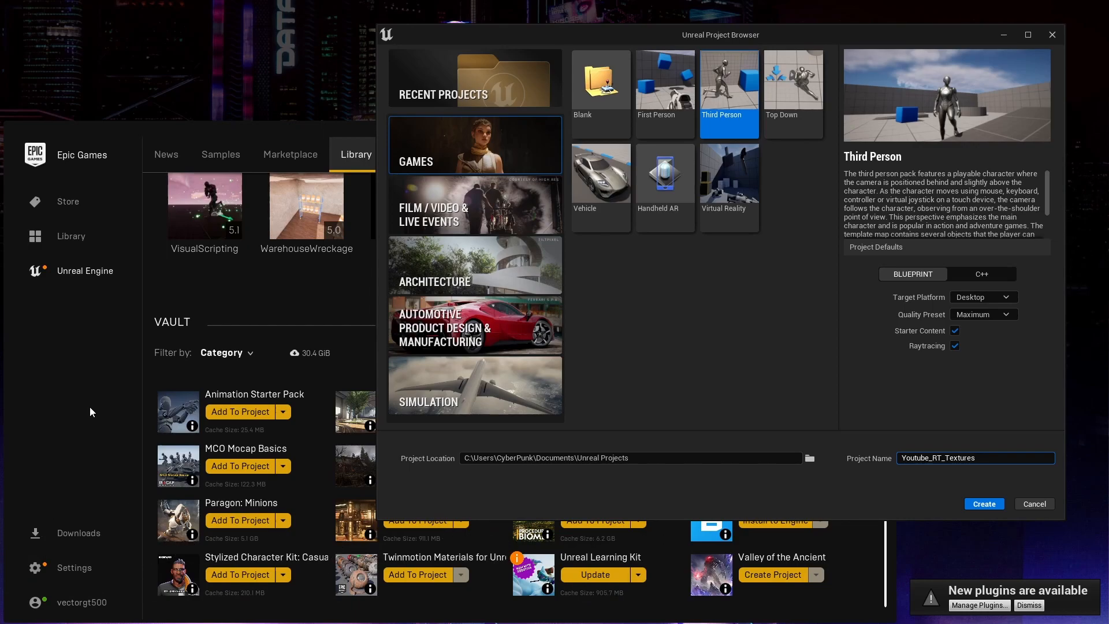
Step: Configure a Third Person Blueprint project named Youtube_RT_Textures with Starter Content and Raytracing
{"action": "left_click", "coordinate": [985, 504]}
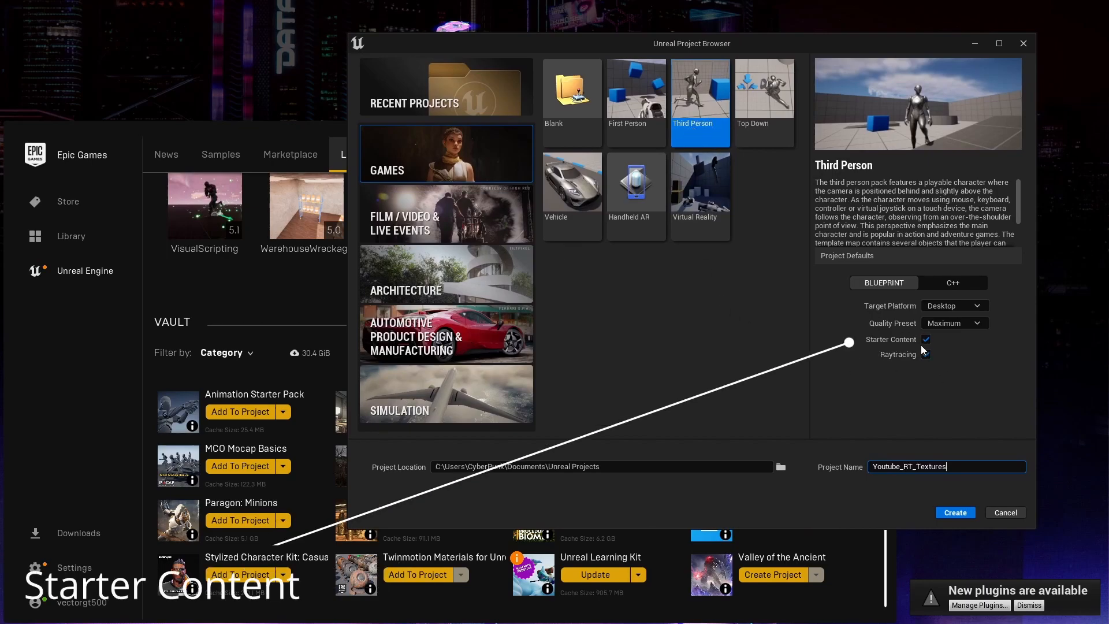
{"action": "left_click", "coordinate": [926, 354]}
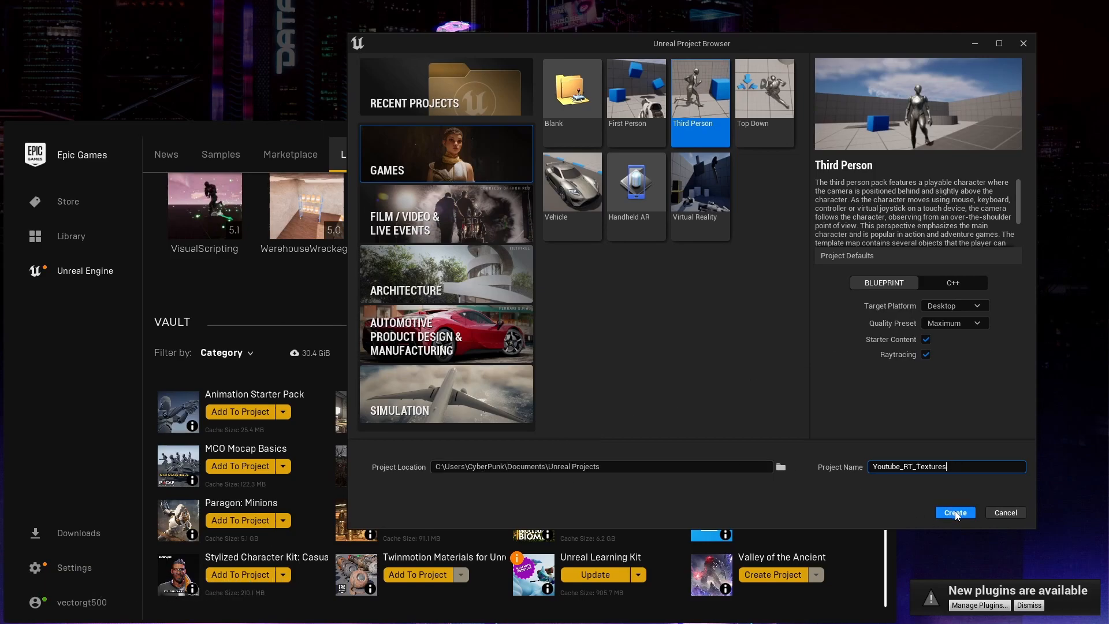
{"action": "mouse_move", "coordinate": [83, 422]}
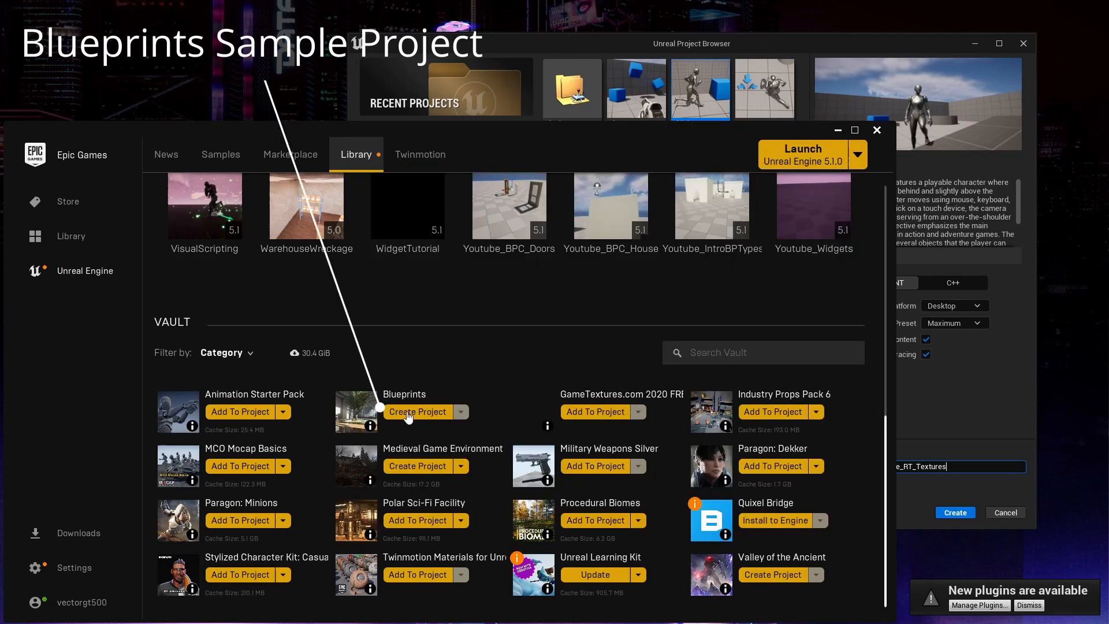
{"action": "mouse_move", "coordinate": [381, 402]}
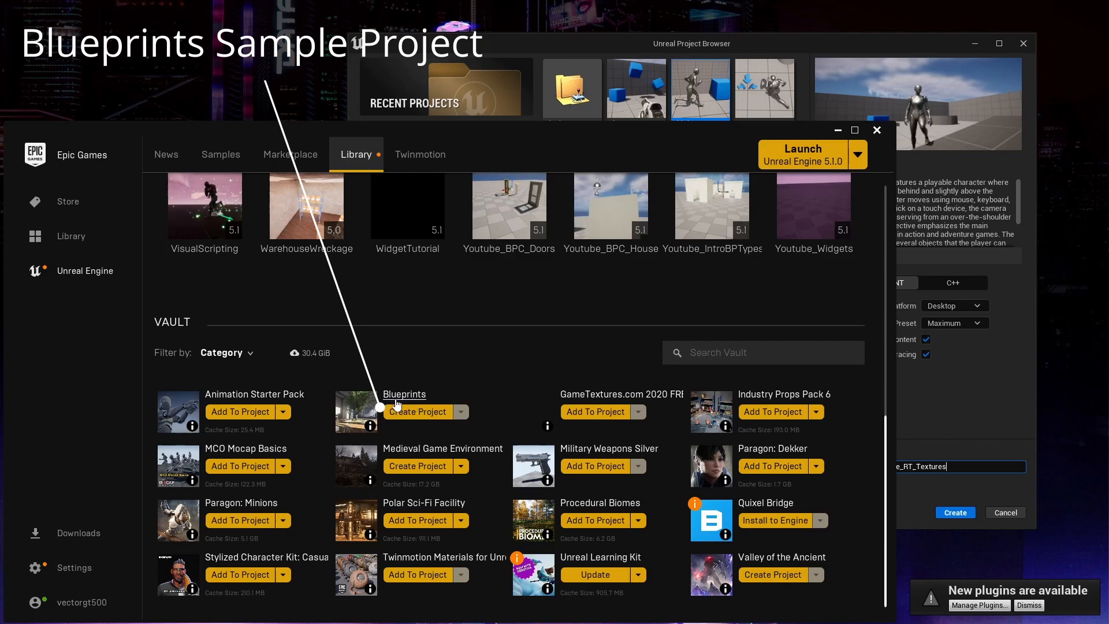
{"action": "mouse_move", "coordinate": [390, 402]}
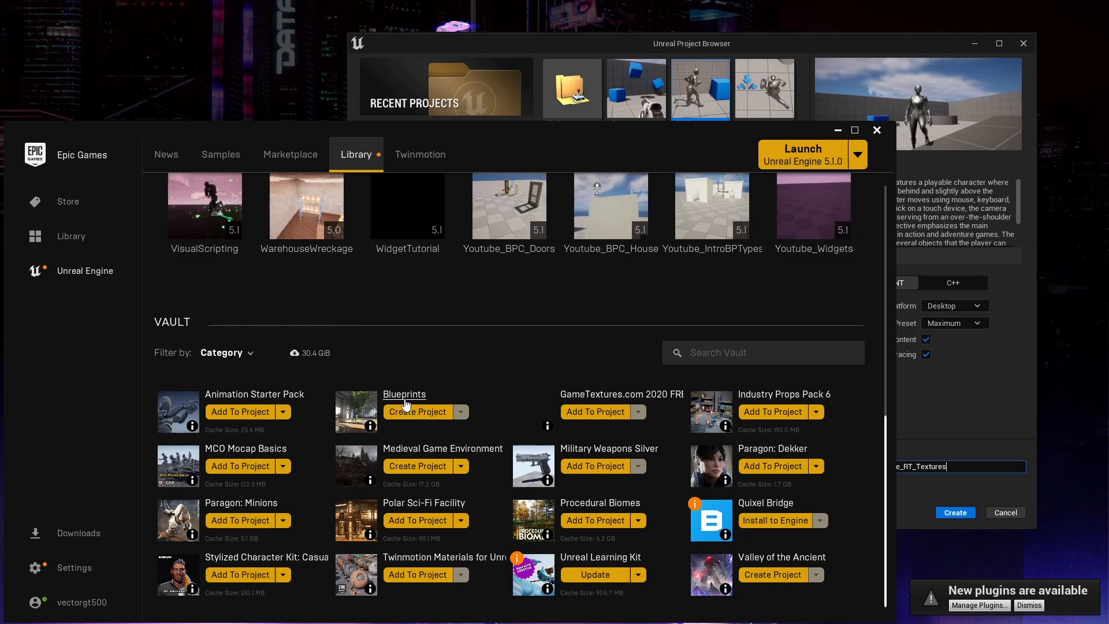
{"action": "mouse_move", "coordinate": [402, 416]}
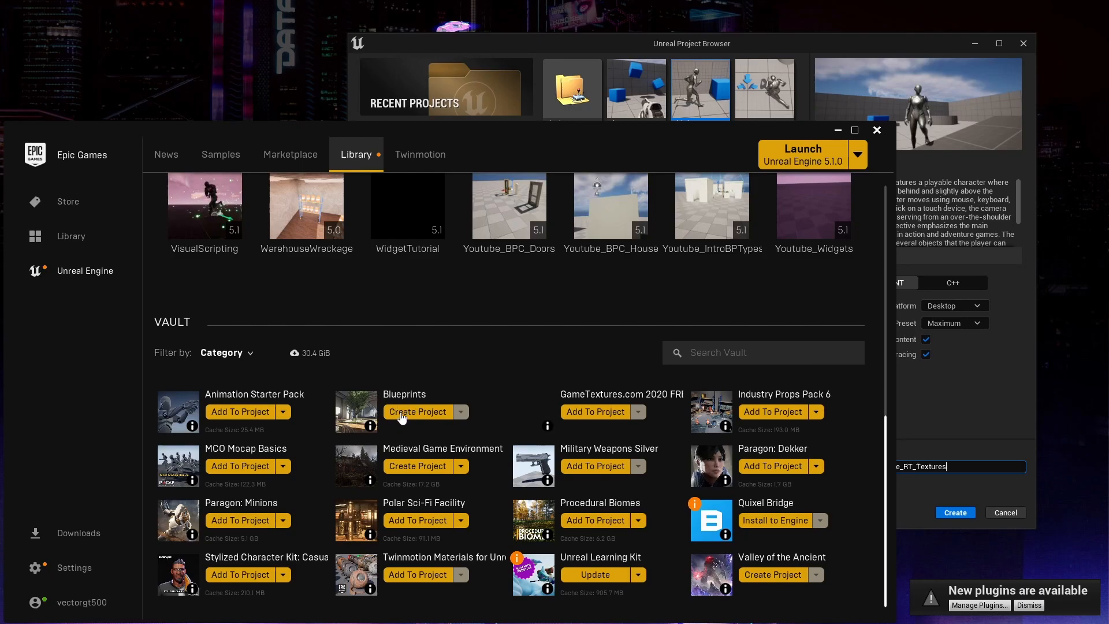
{"action": "mouse_move", "coordinate": [369, 418]}
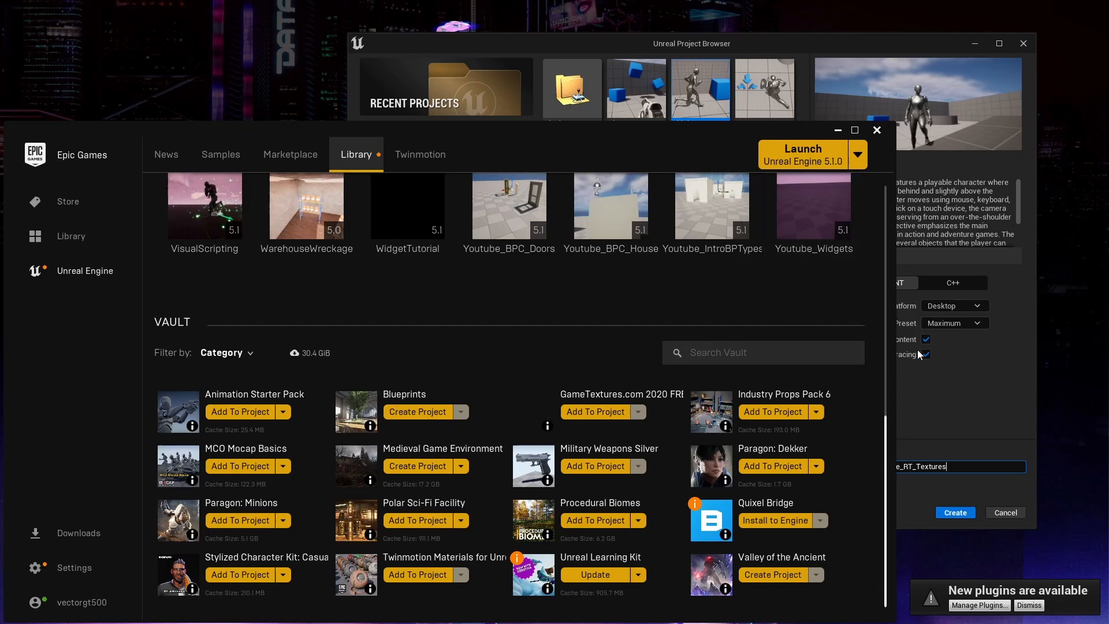
{"action": "mouse_move", "coordinate": [967, 450]}
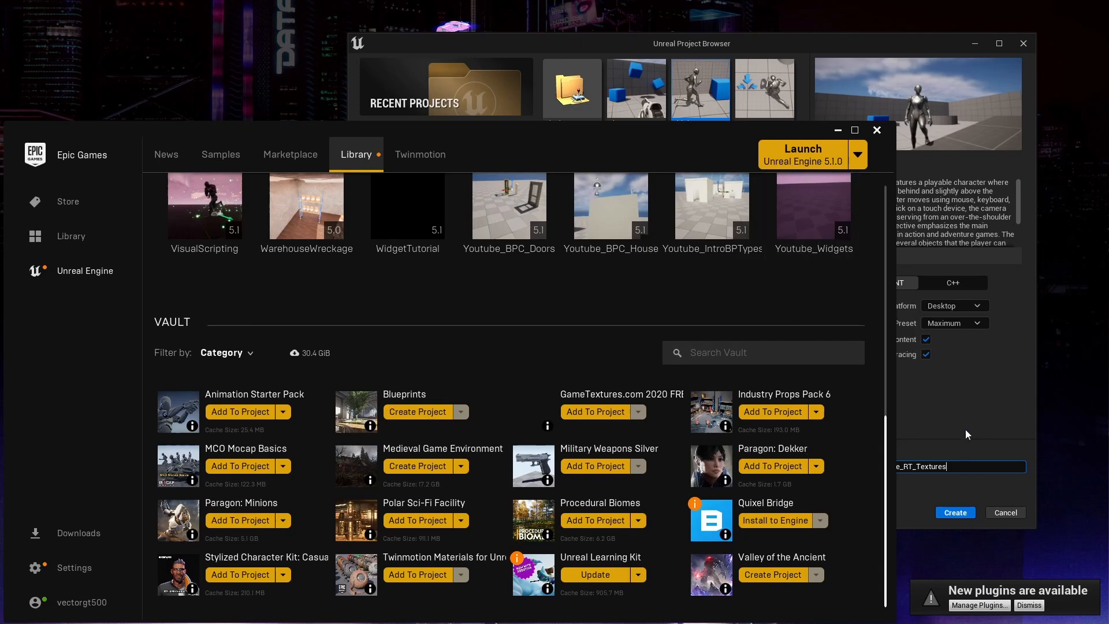
Step: Create the Youtube_RT_Textures project so it appears in the launcher library
{"action": "left_click", "coordinate": [955, 513]}
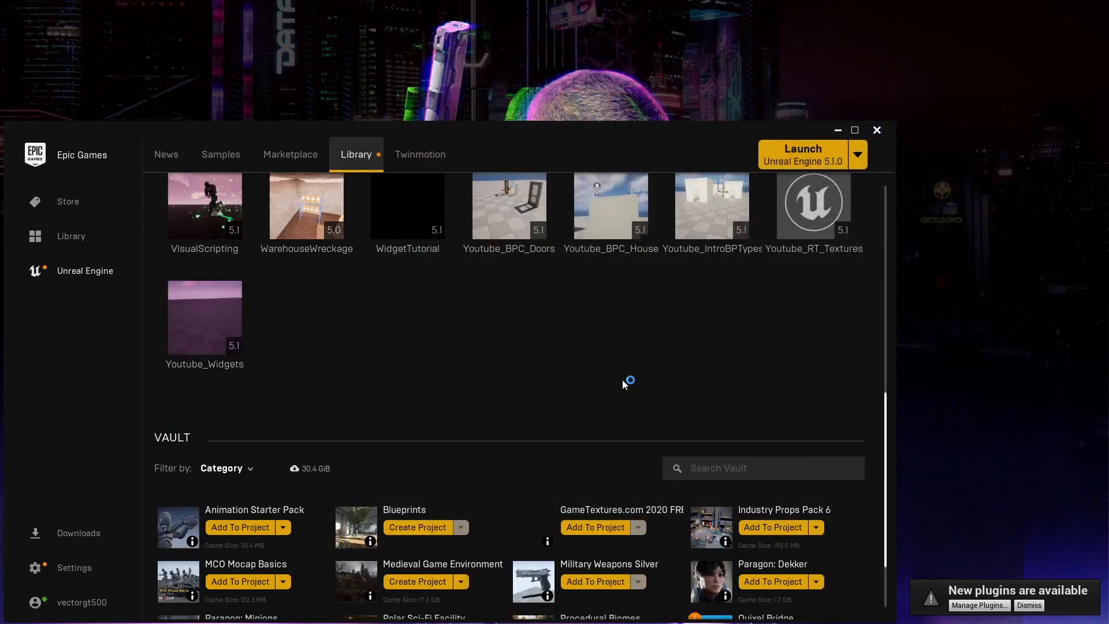
Step: Add two new Content folders named _Blueprints and _Textures
{"action": "left_click", "coordinate": [802, 154]}
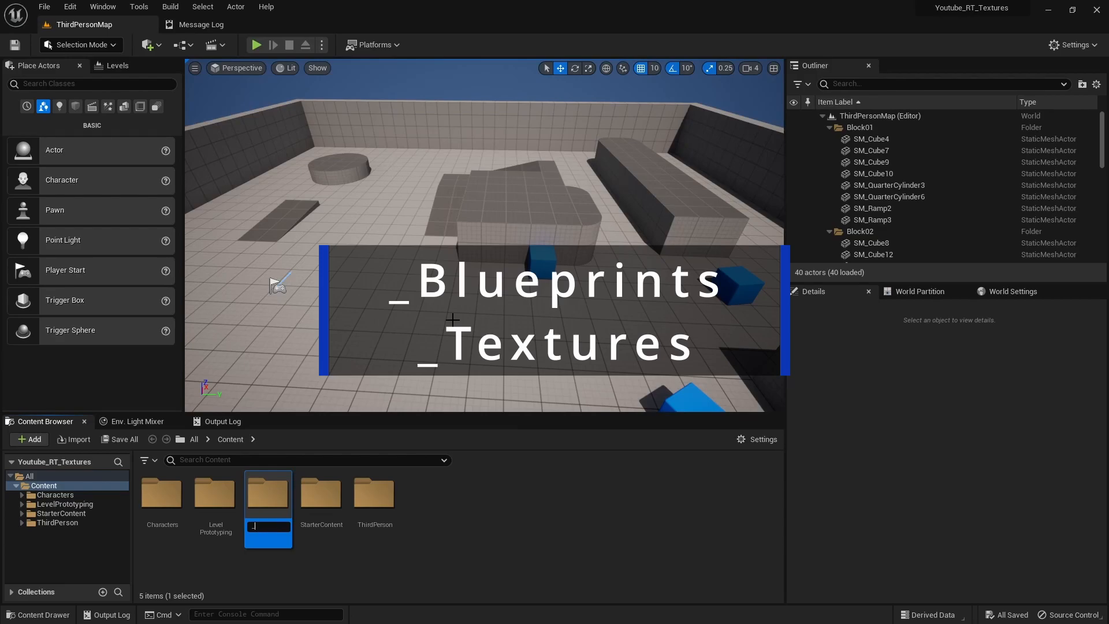
{"action": "type", "text": "_Blueprints"}
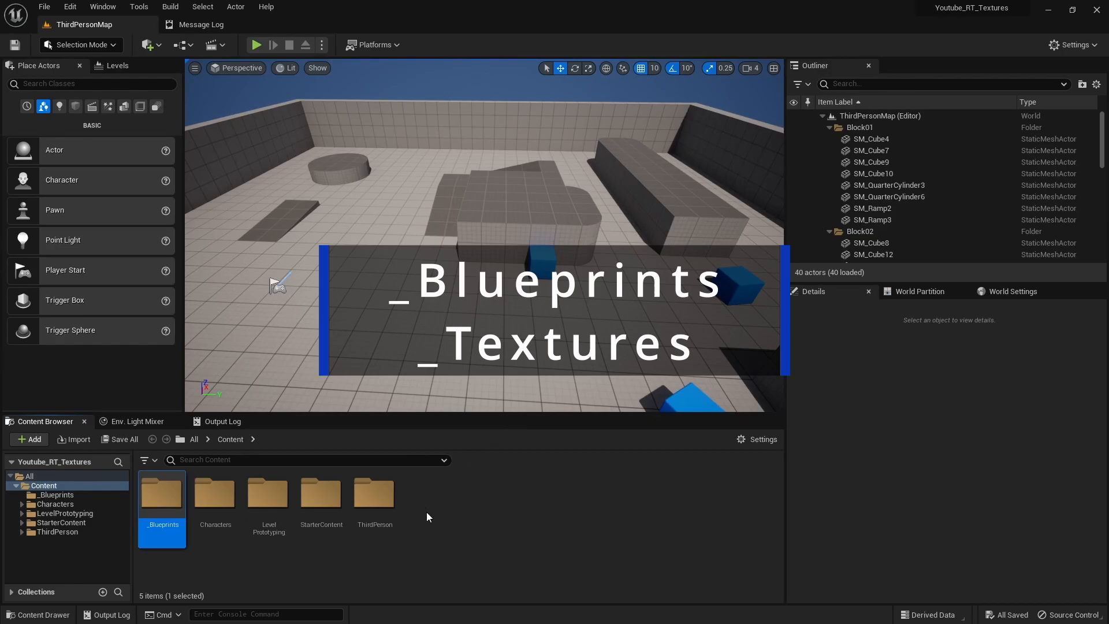
{"action": "left_click", "coordinate": [27, 439]}
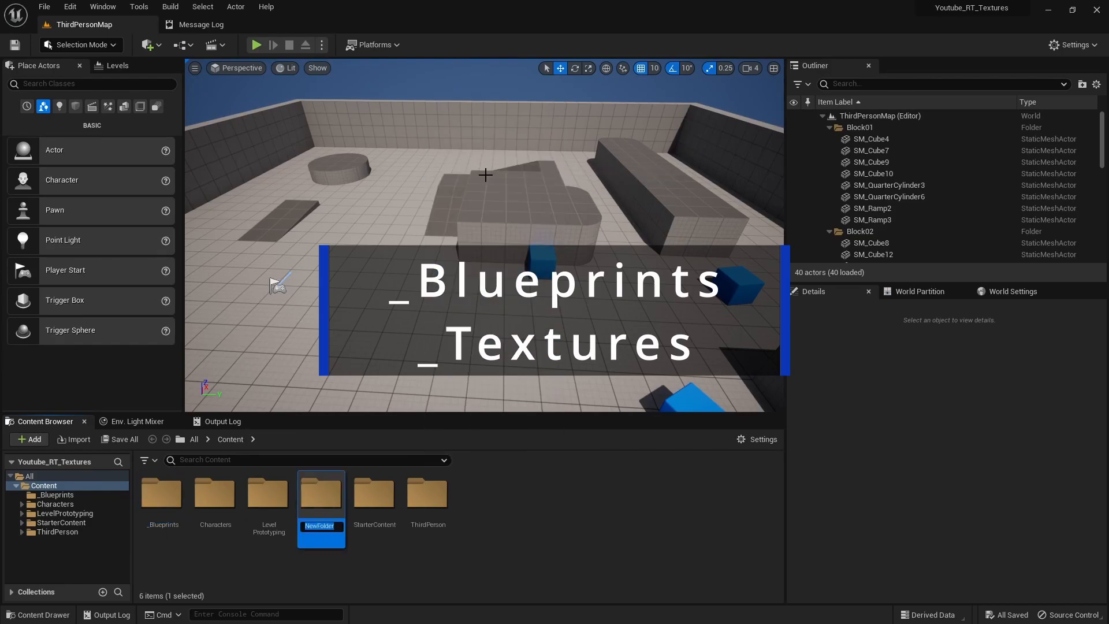
{"action": "type", "text": "_Textures"}
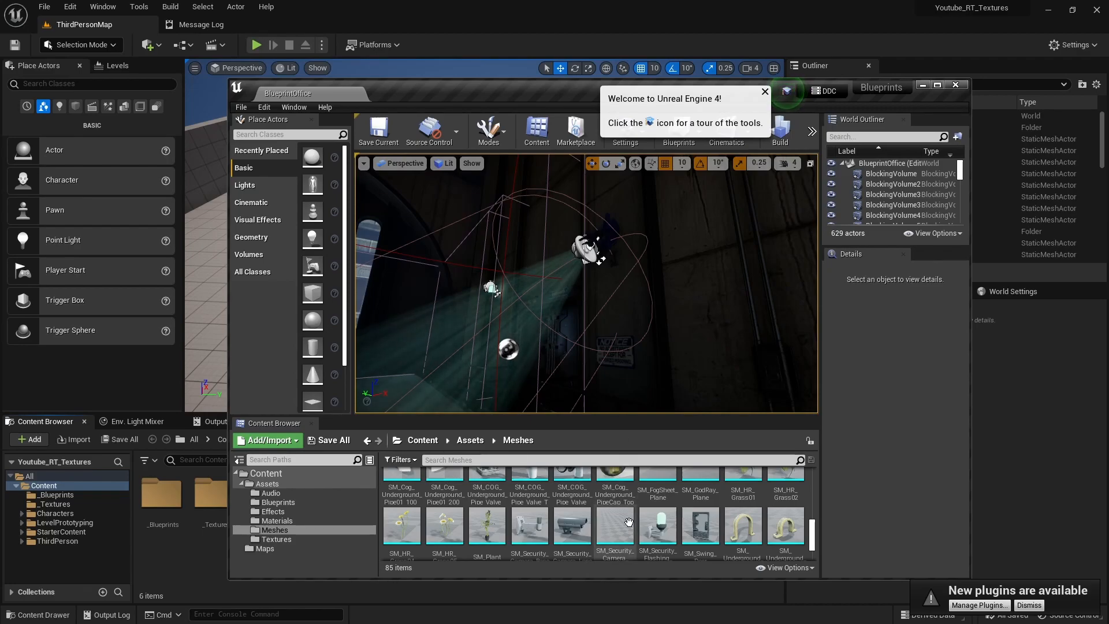
Step: Select the SM_Security camera meshes in BlueprintOffice and start migrating them with dependencies
{"action": "left_click", "coordinate": [529, 526]}
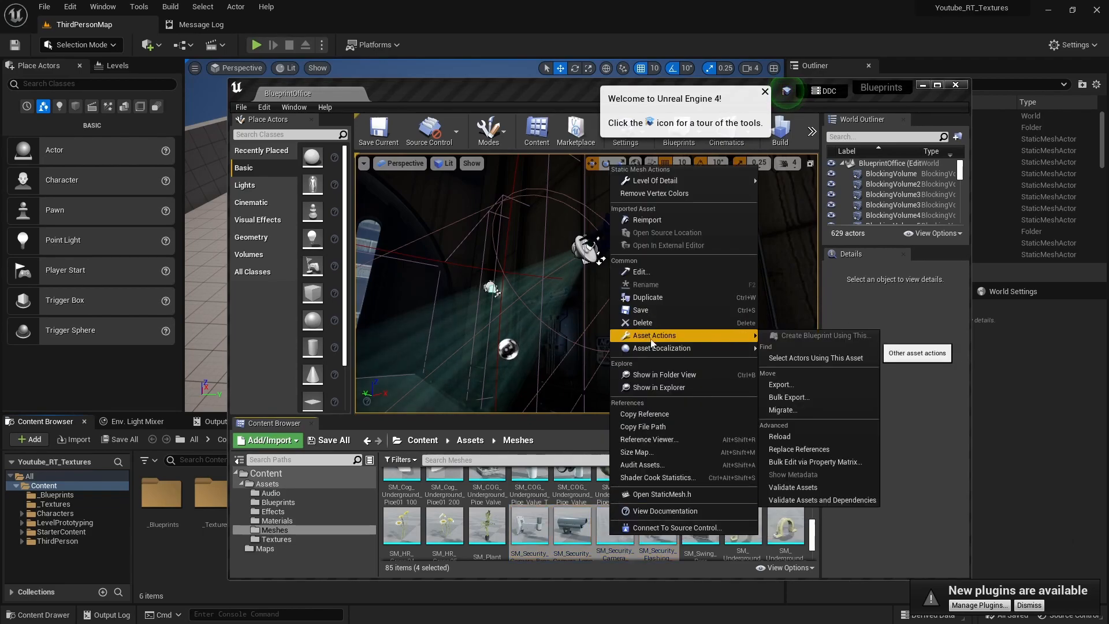
{"action": "left_click", "coordinate": [783, 409]}
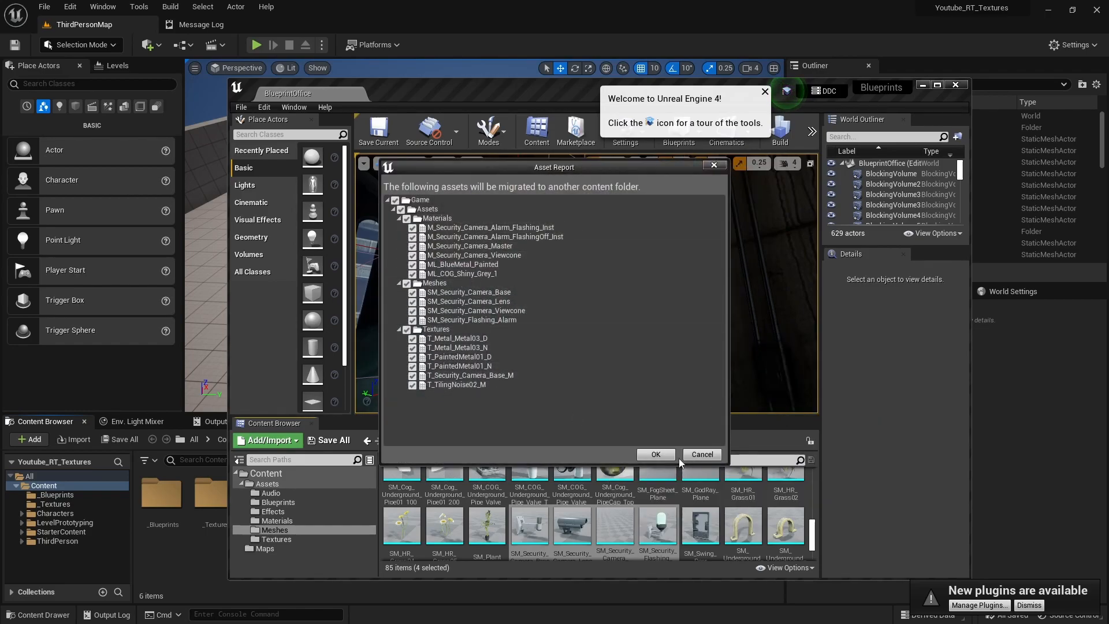
{"action": "left_click", "coordinate": [655, 454]}
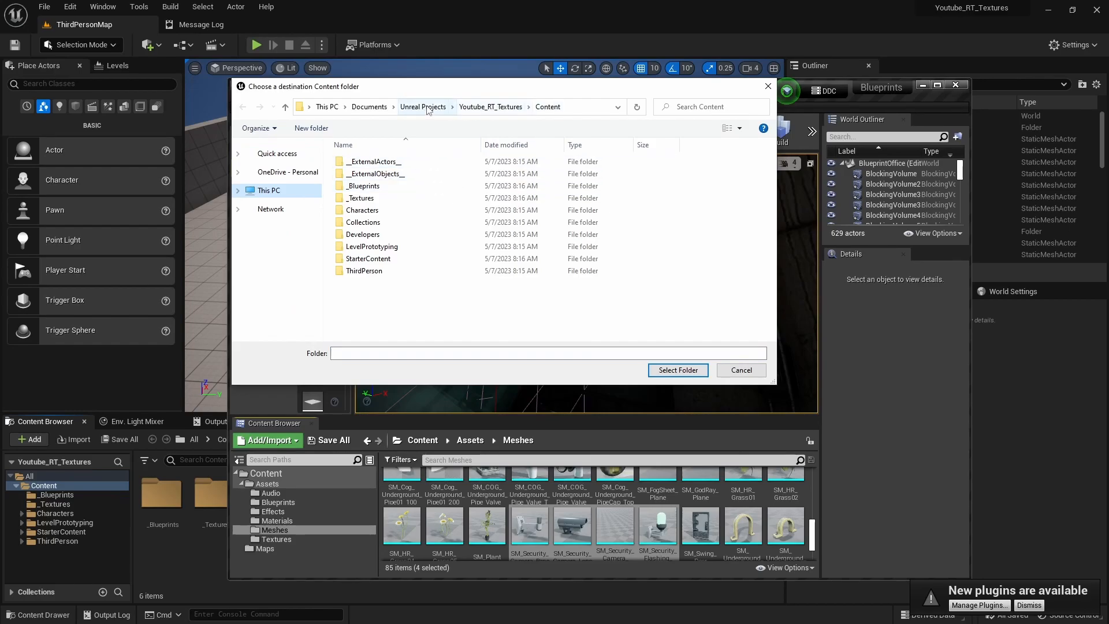
Step: Choose Youtube_RT_Textures/Content as the migration destination folder
{"action": "left_click", "coordinate": [423, 107]}
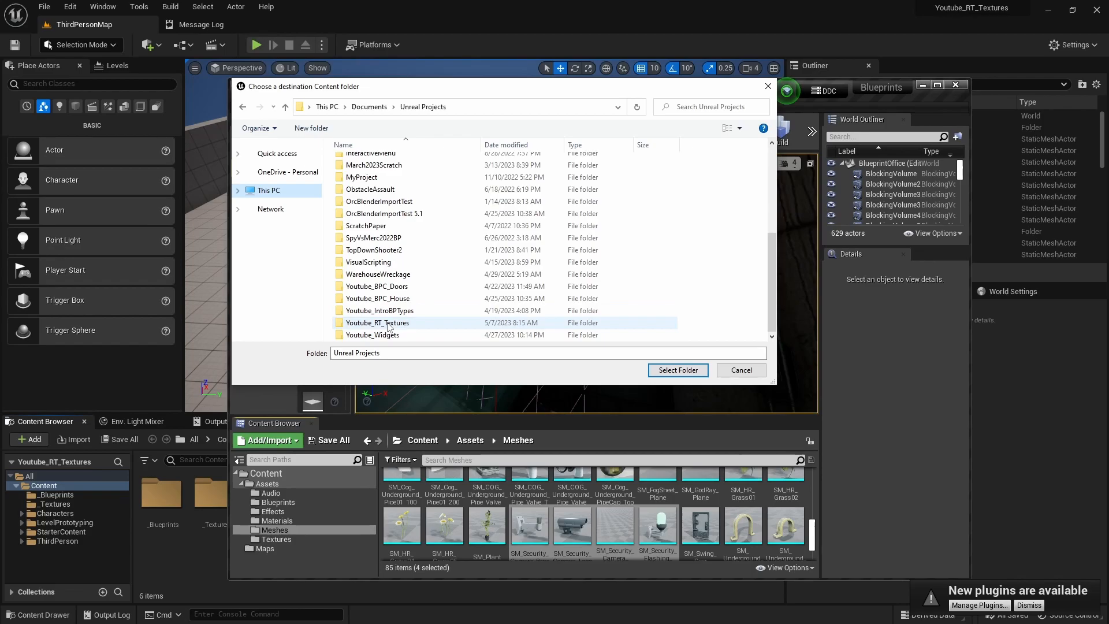
{"action": "double_click", "coordinate": [376, 322]}
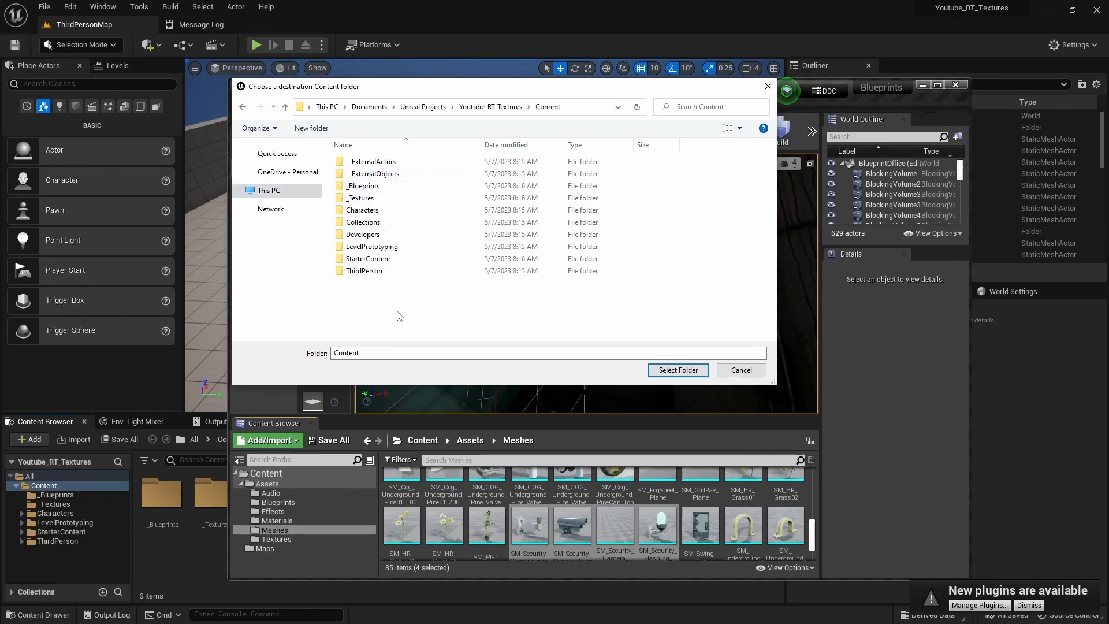
{"action": "left_click", "coordinate": [678, 370]}
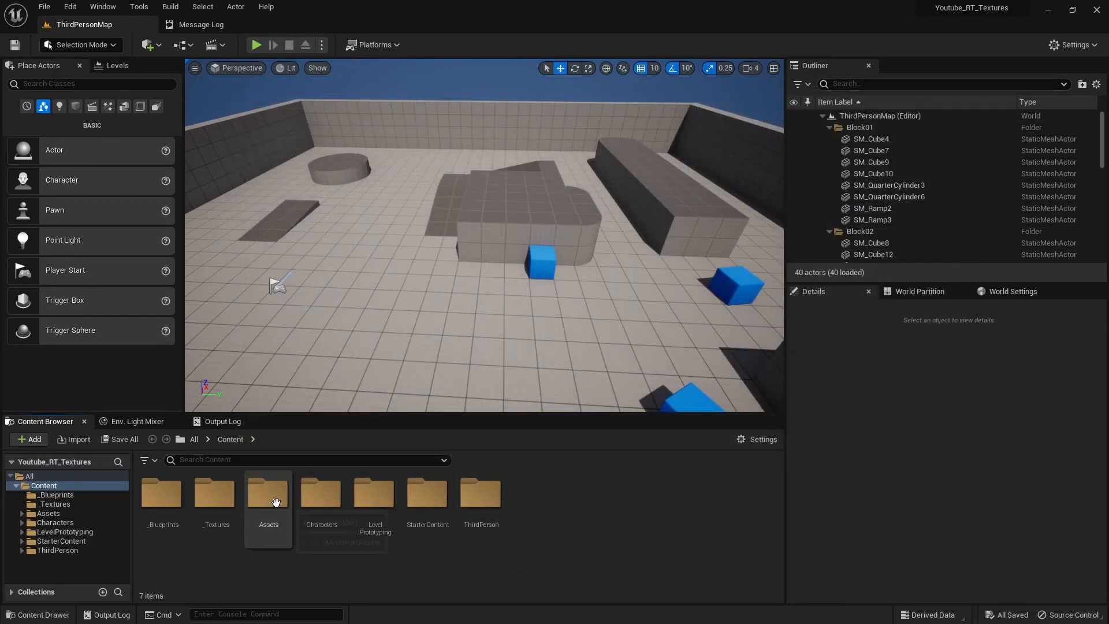
Step: Check the migrated Assets folder, go to _Blueprints, and test-play then stop the level
{"action": "double_click", "coordinate": [268, 494]}
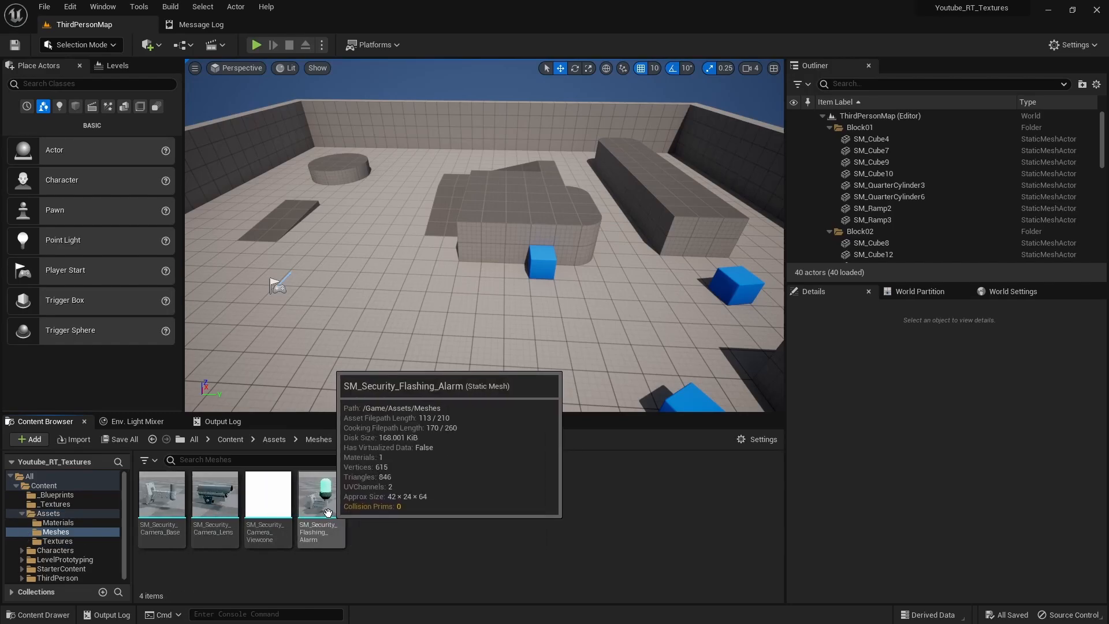
{"action": "left_click", "coordinate": [56, 494]}
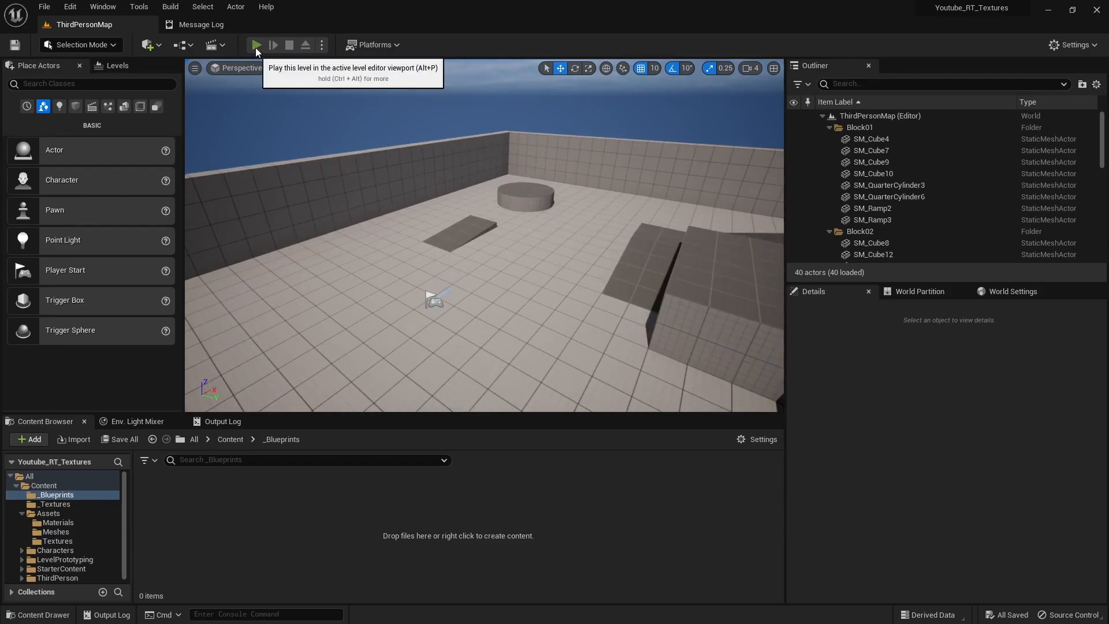
{"action": "left_click", "coordinate": [257, 44]}
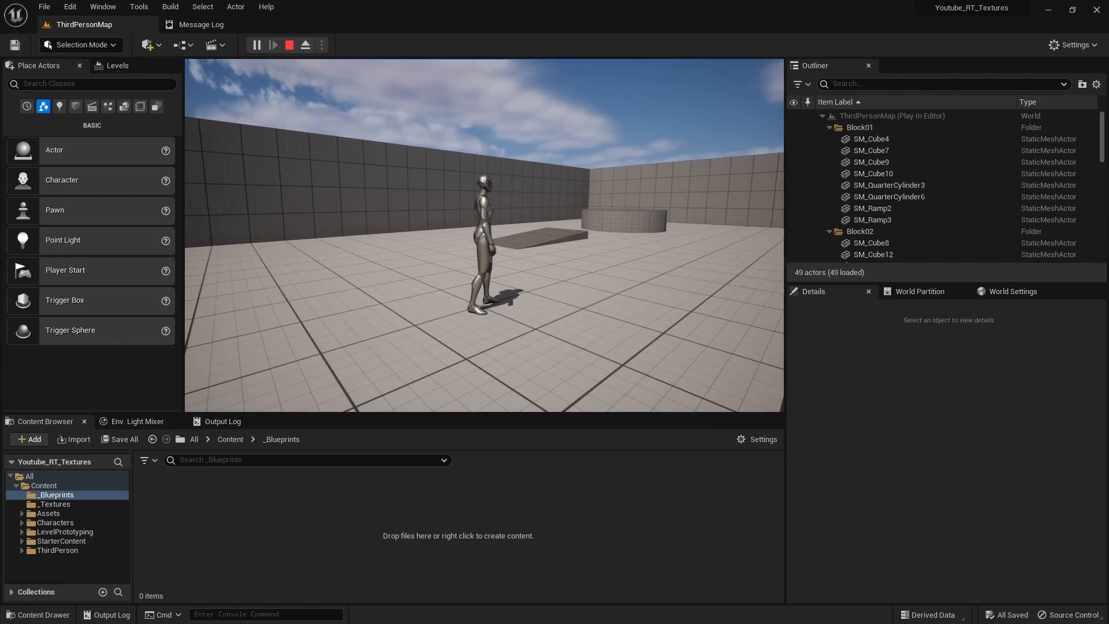
{"action": "left_click", "coordinate": [289, 43]}
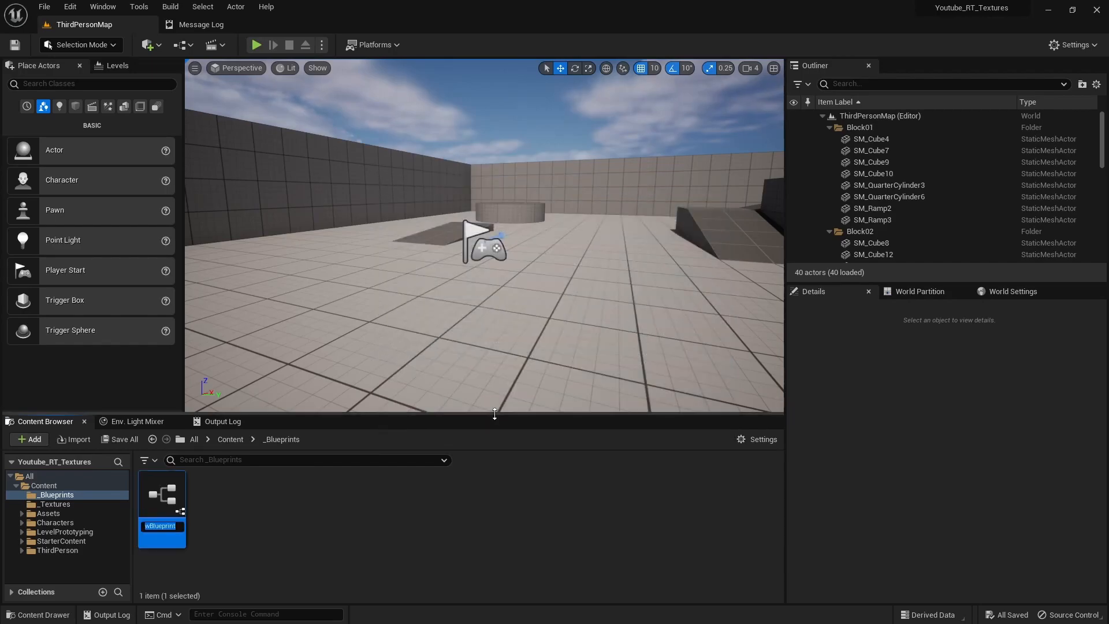
Step: Name the new Actor blueprint BP_Camera and open it in the blueprint editor
{"action": "type", "text": "BP_Camera"}
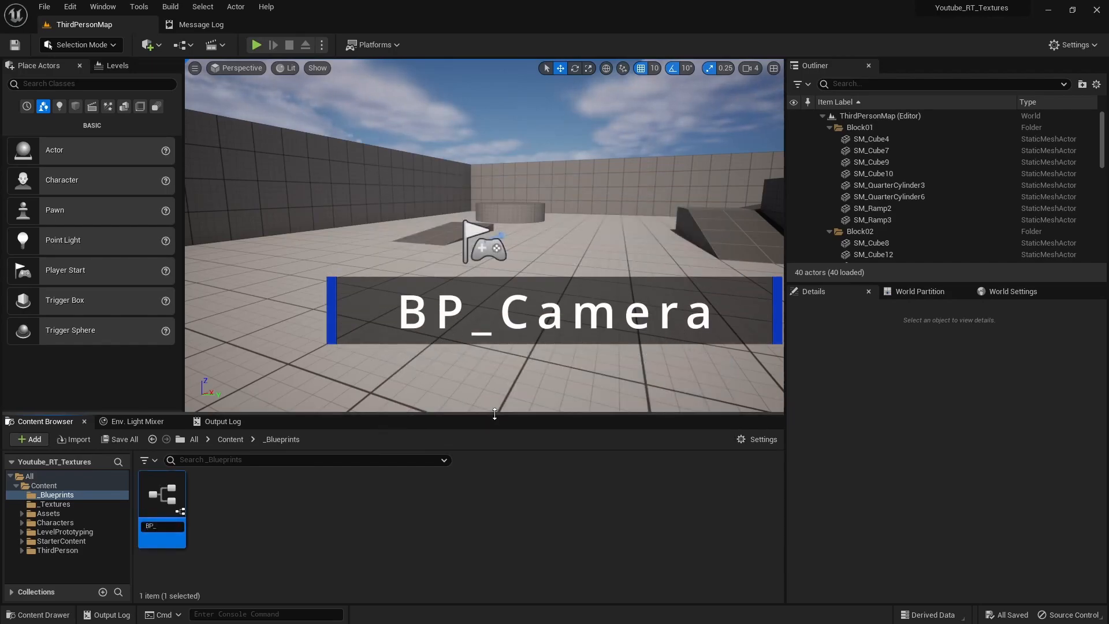
{"action": "type", "text": "P_Camera"}
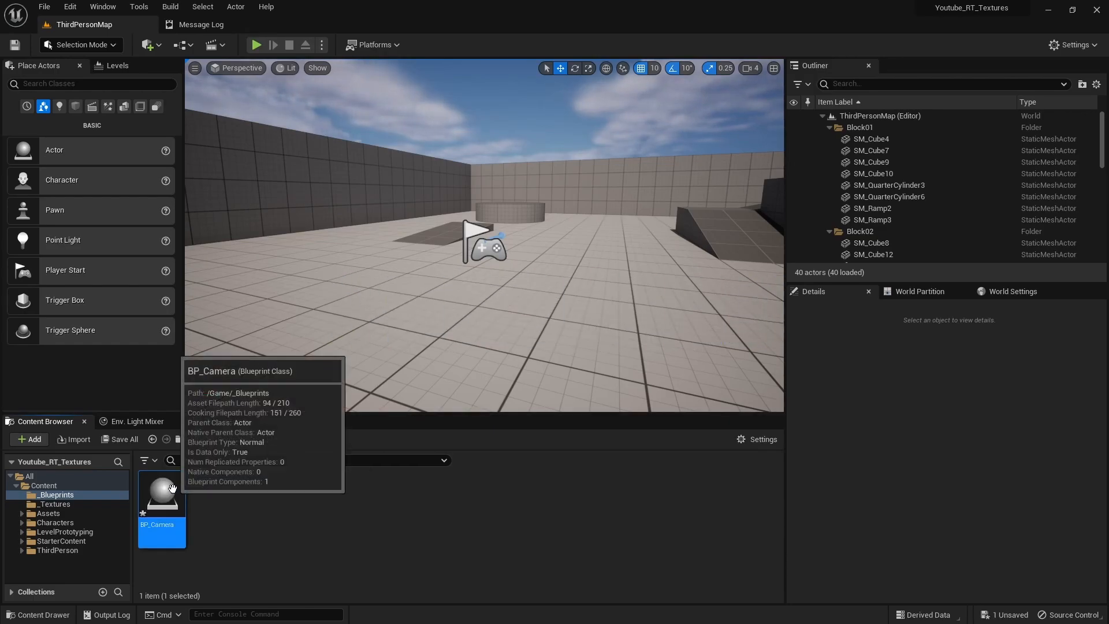
{"action": "double_click", "coordinate": [162, 495]}
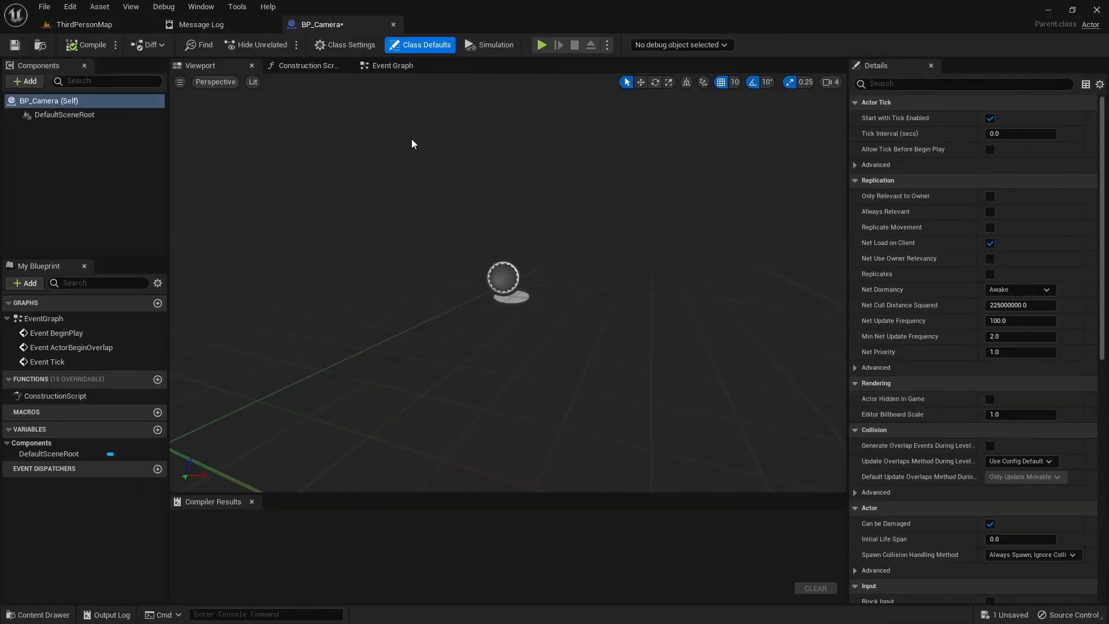
Step: Add a Mount static mesh component under the root and a child Camera mesh component
{"action": "left_click", "coordinate": [64, 114]}
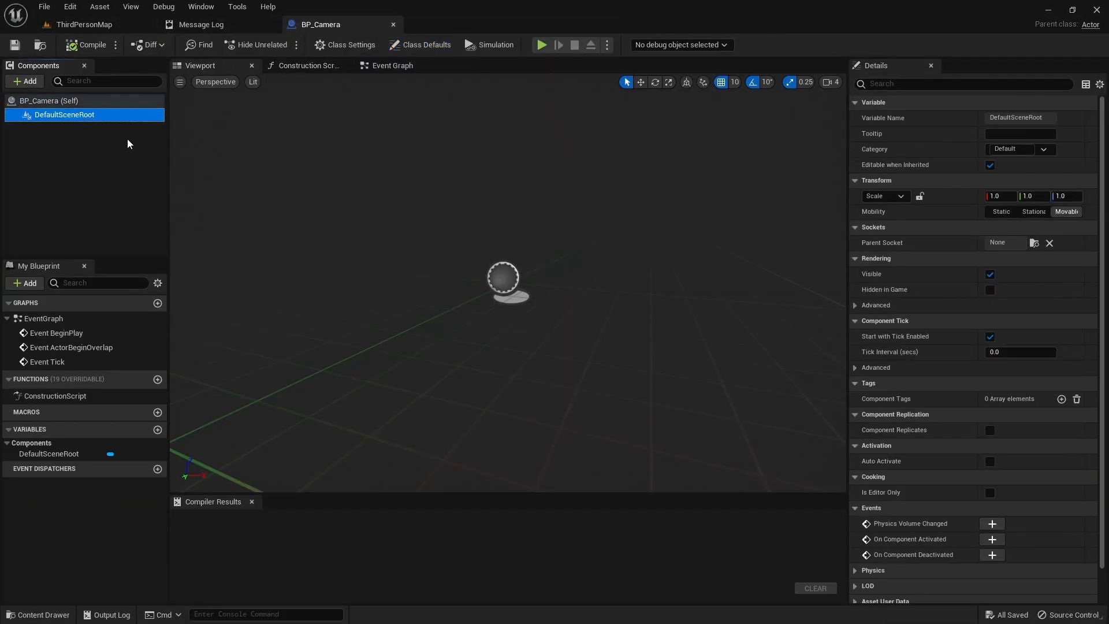
{"action": "left_click", "coordinate": [23, 81]}
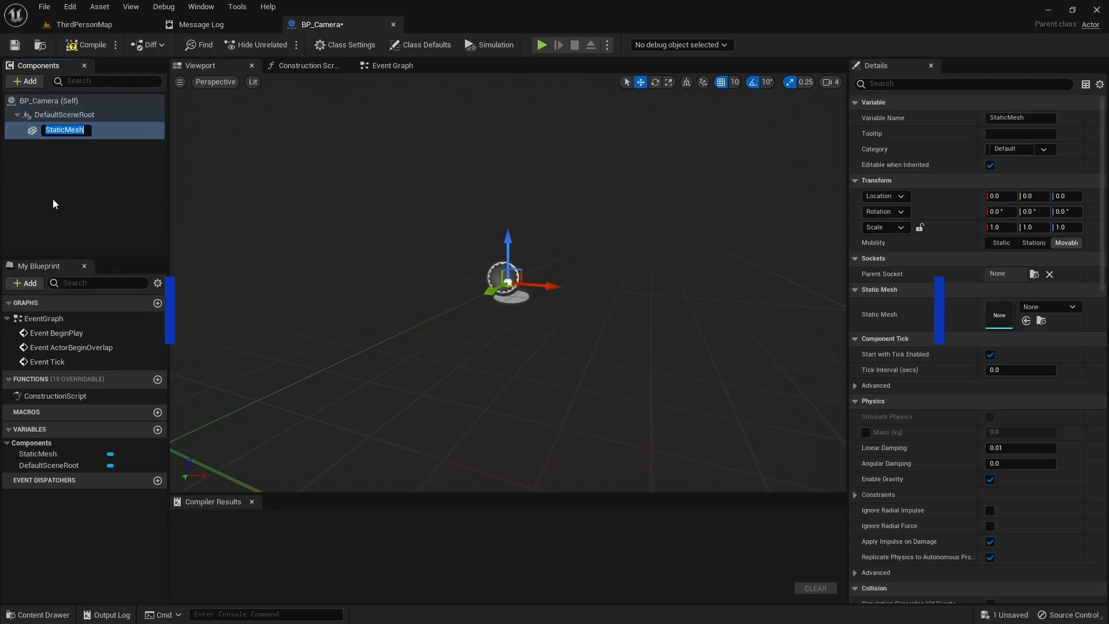
{"action": "type", "text": "Mount"}
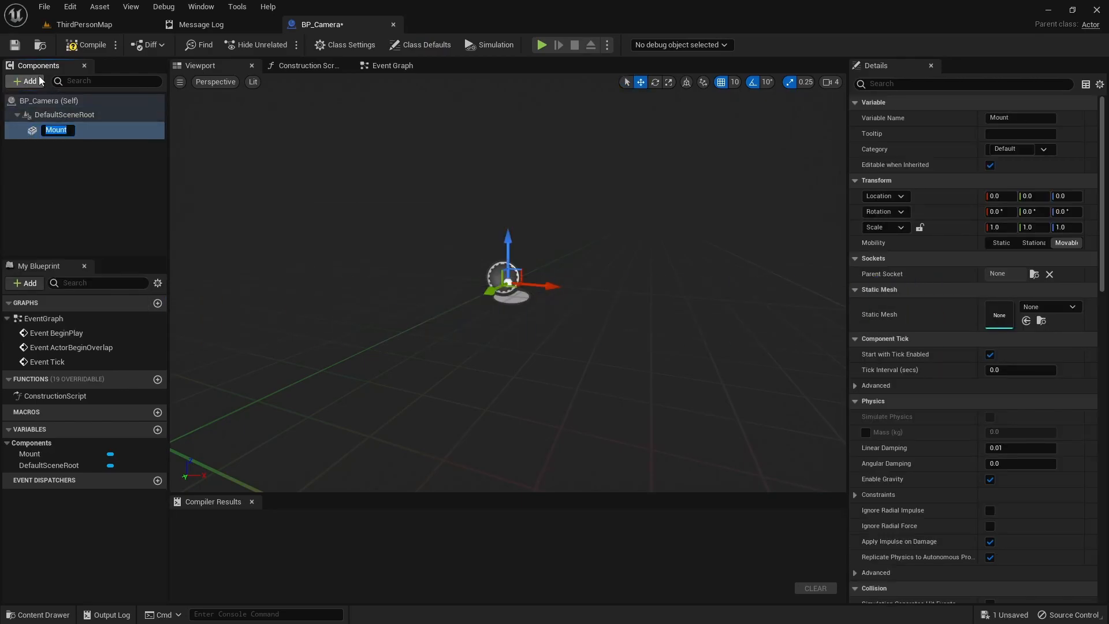
{"action": "left_click", "coordinate": [25, 81]}
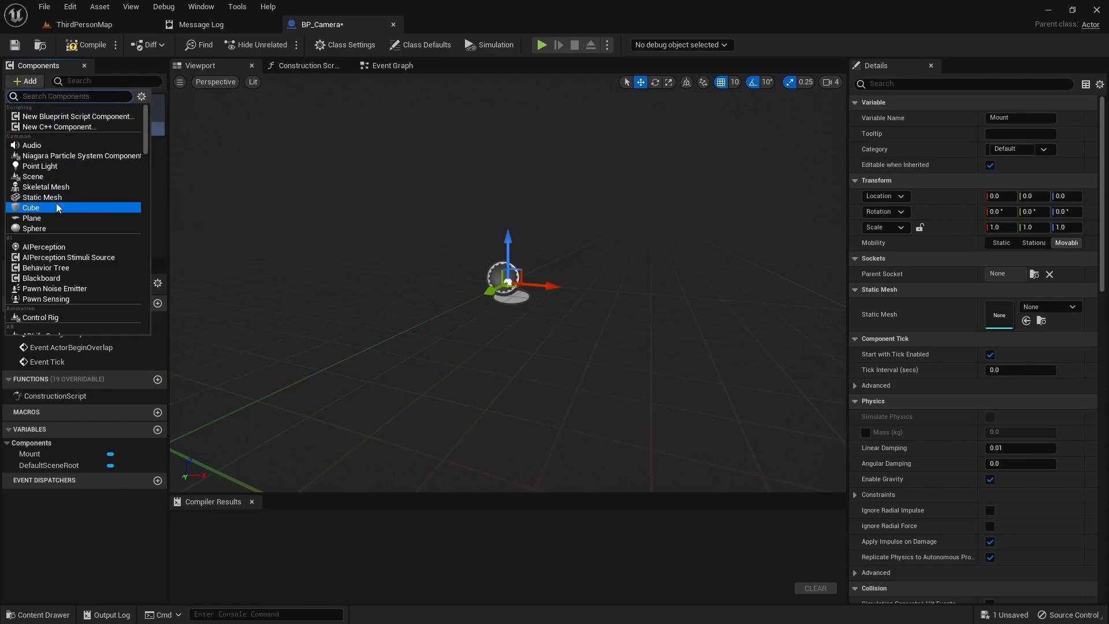
{"action": "left_click", "coordinate": [42, 196]}
{"action": "type", "text": "Camera"}
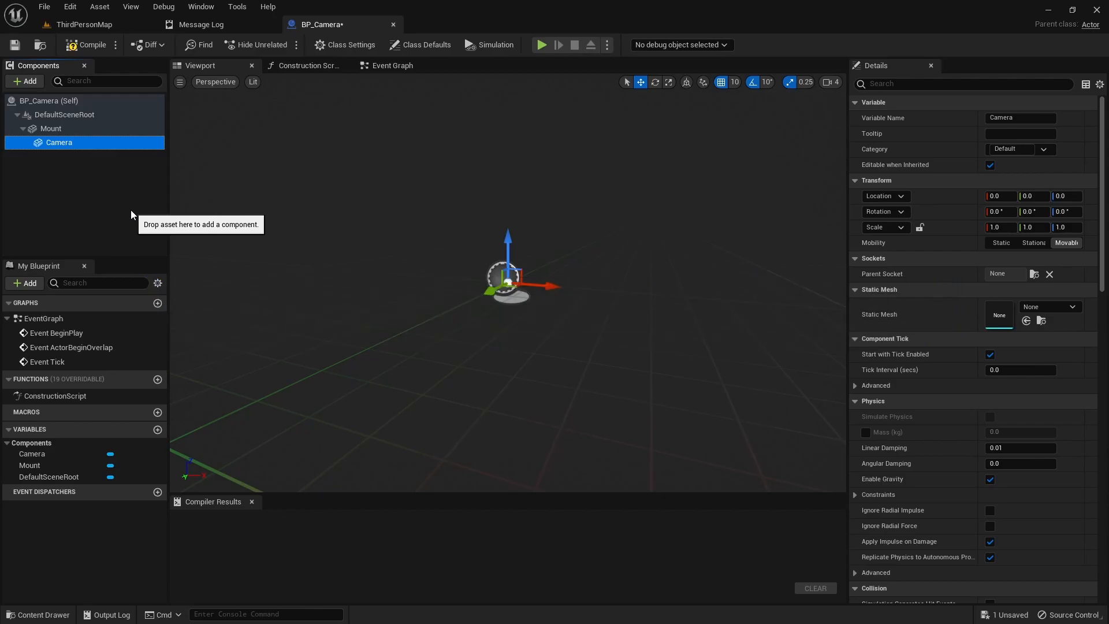
{"action": "mouse_move", "coordinate": [146, 189]}
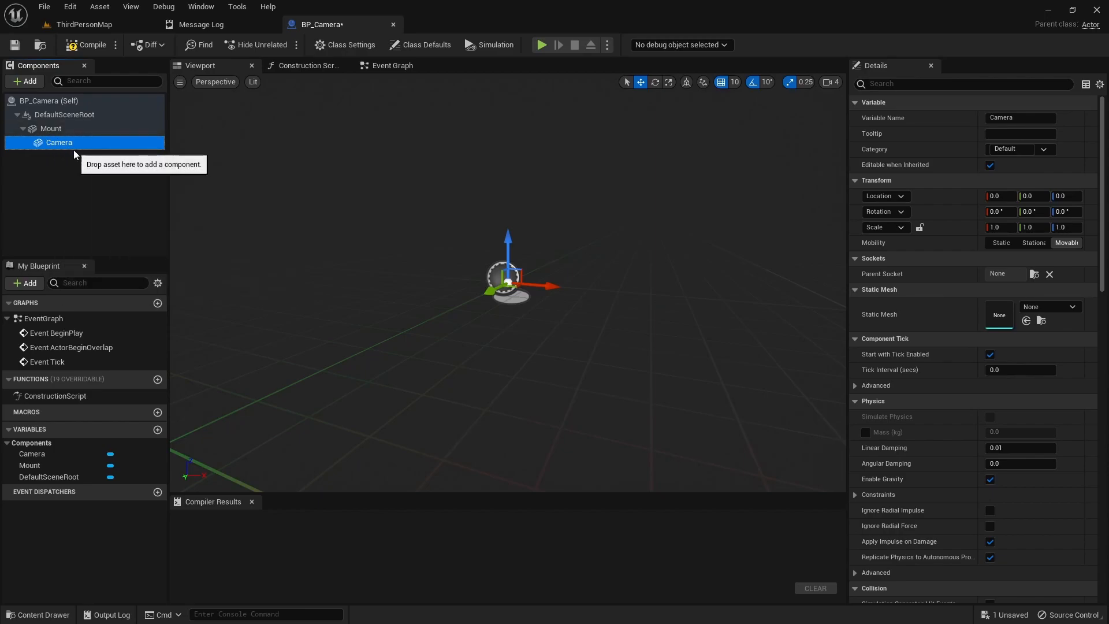
{"action": "mouse_move", "coordinate": [50, 128]}
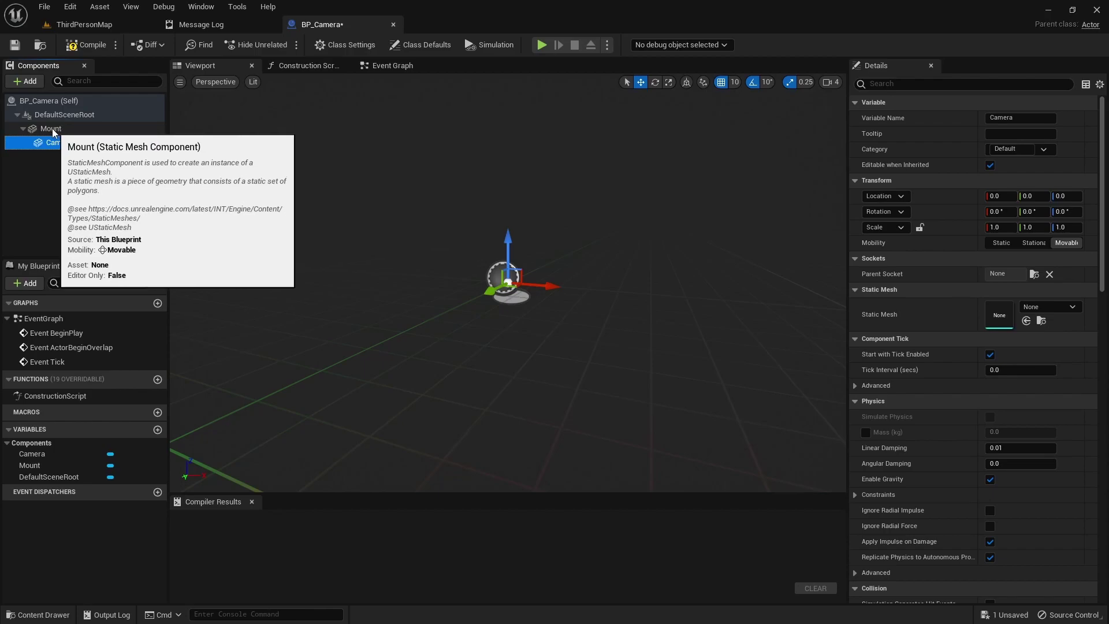
Step: Assign SM_Security_Camera_Base to Mount and SM_Security_Camera_Lens to Camera, then compile
{"action": "left_click", "coordinate": [51, 128]}
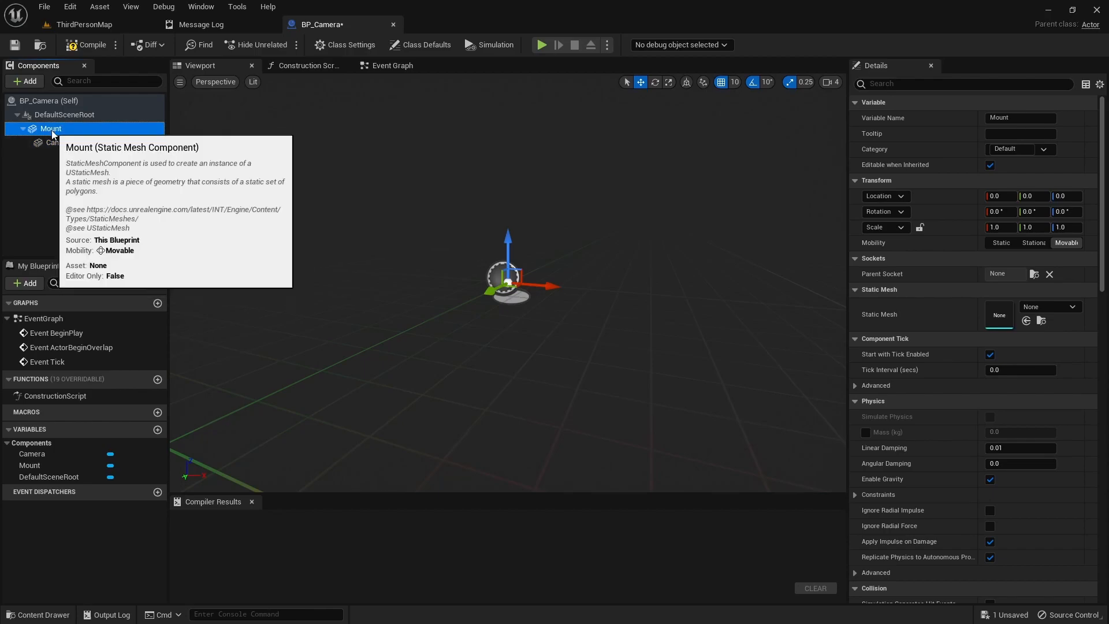
{"action": "left_click", "coordinate": [1077, 307]}
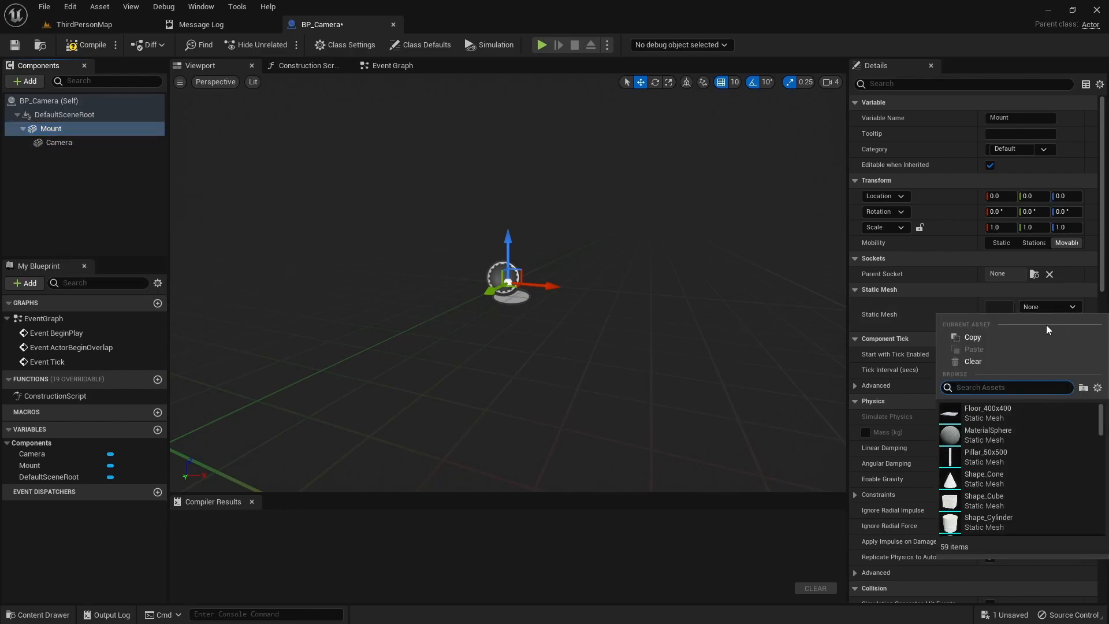
{"action": "type", "text": "sec"}
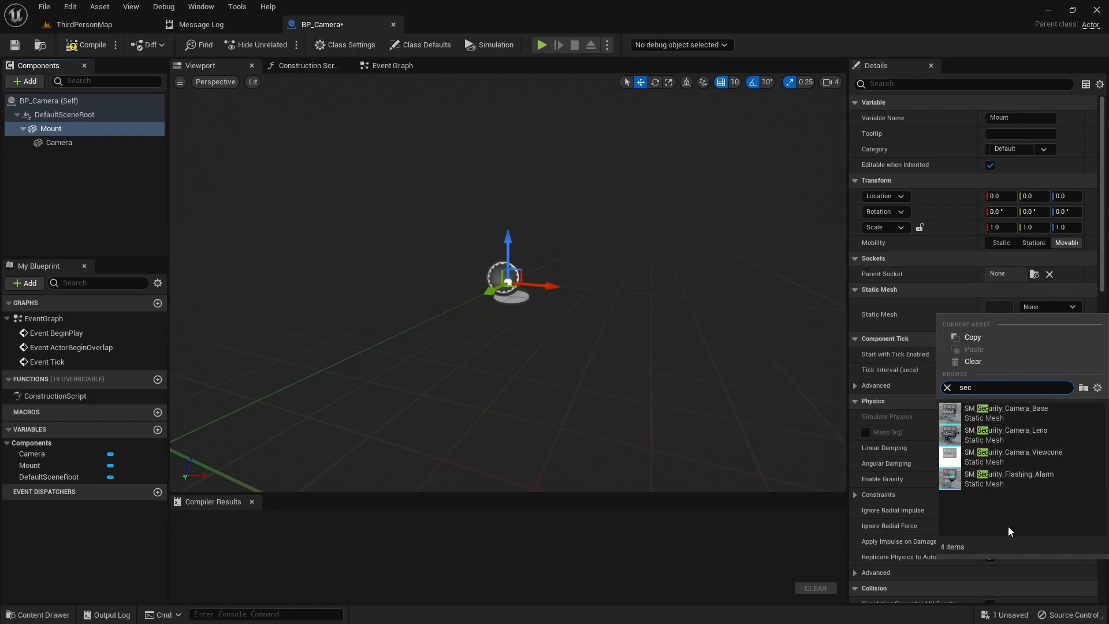
{"action": "left_click", "coordinate": [1006, 412]}
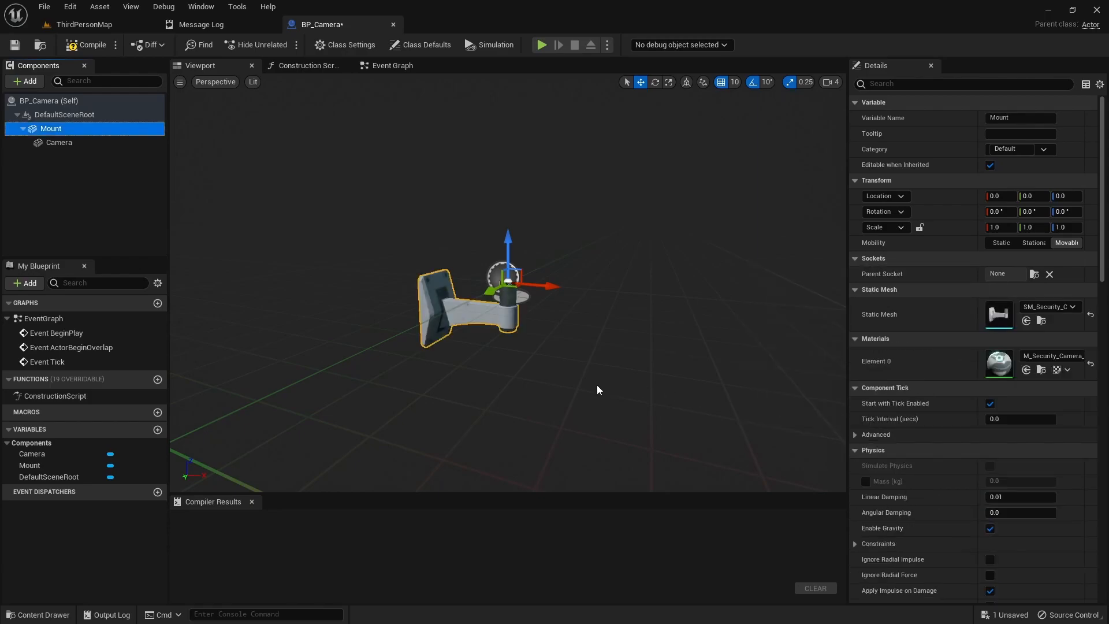
{"action": "left_click", "coordinate": [58, 142]}
{"action": "type", "text": "sec"}
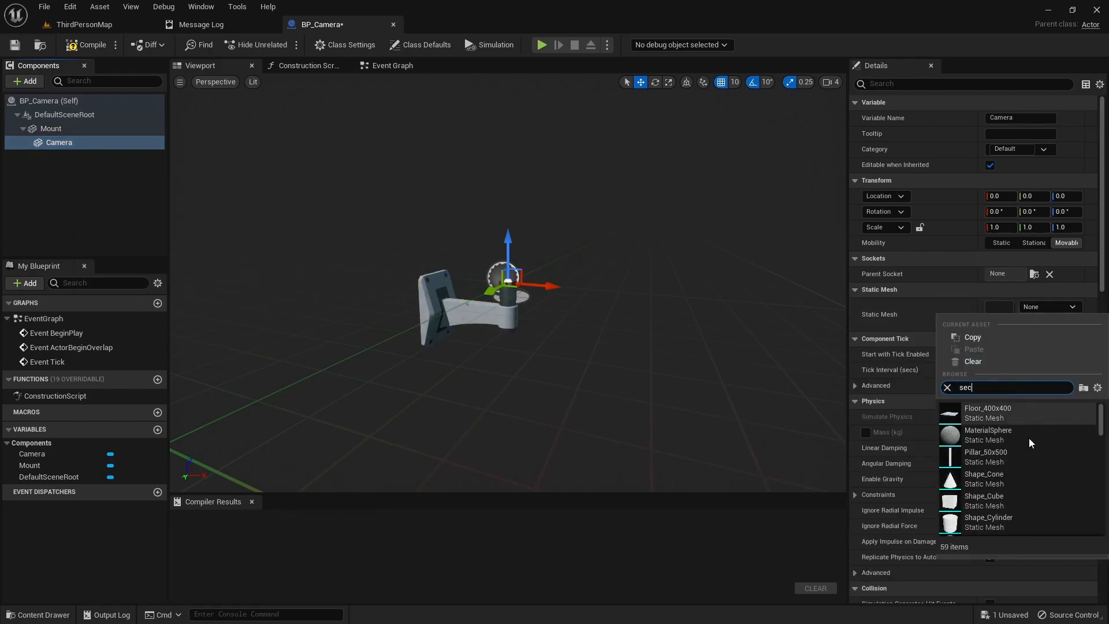
{"action": "left_click", "coordinate": [988, 413]}
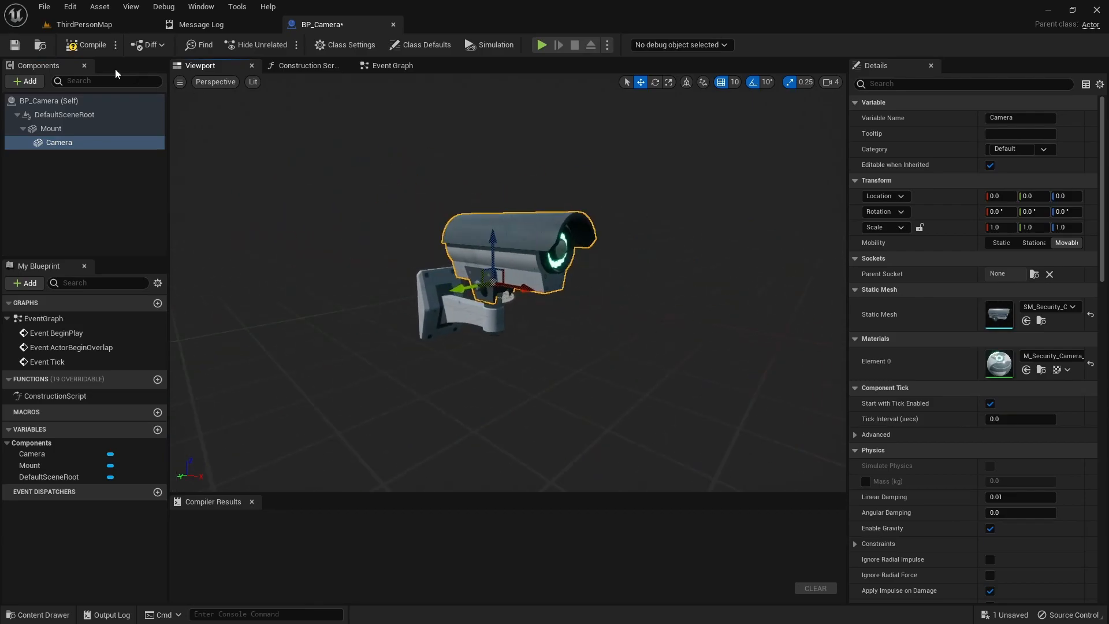
{"action": "left_click", "coordinate": [81, 24]}
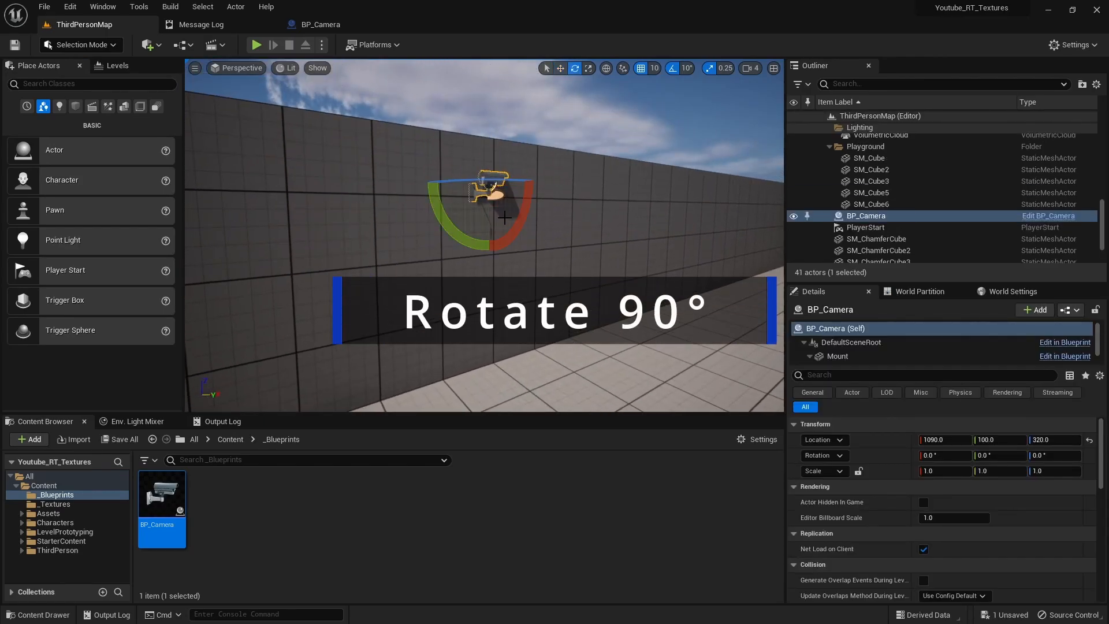
Step: Rotate BP_Camera 90° against the wall, slide it into place, and play-test the level
{"action": "left_click_drag", "start_coordinate": [483, 190], "coordinate": [580, 252]}
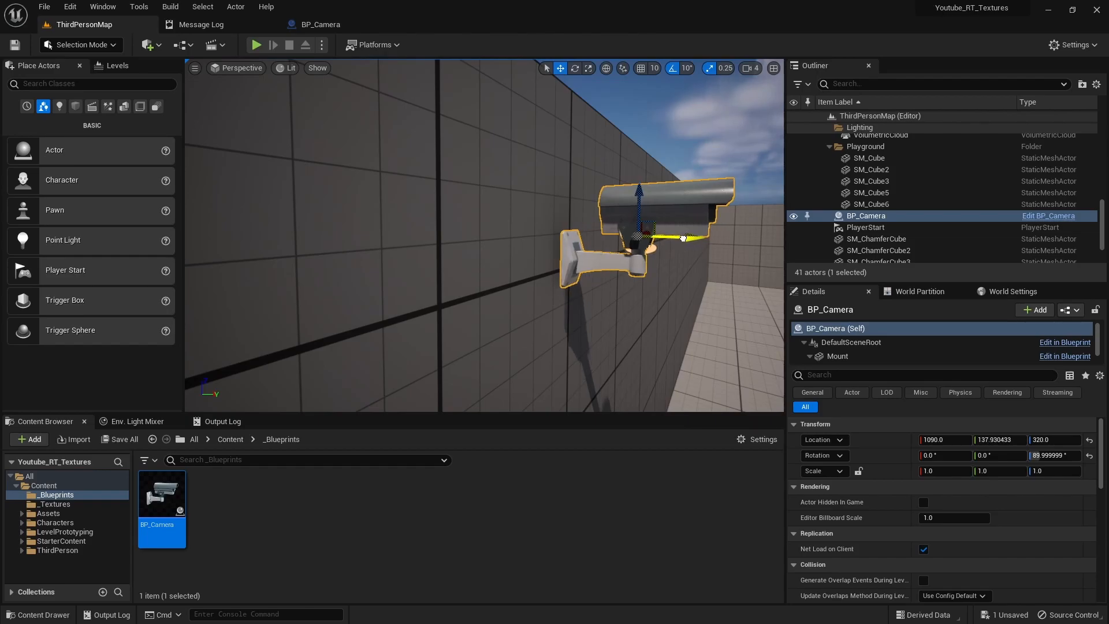
{"action": "left_click_drag", "start_coordinate": [682, 237], "coordinate": [669, 236]}
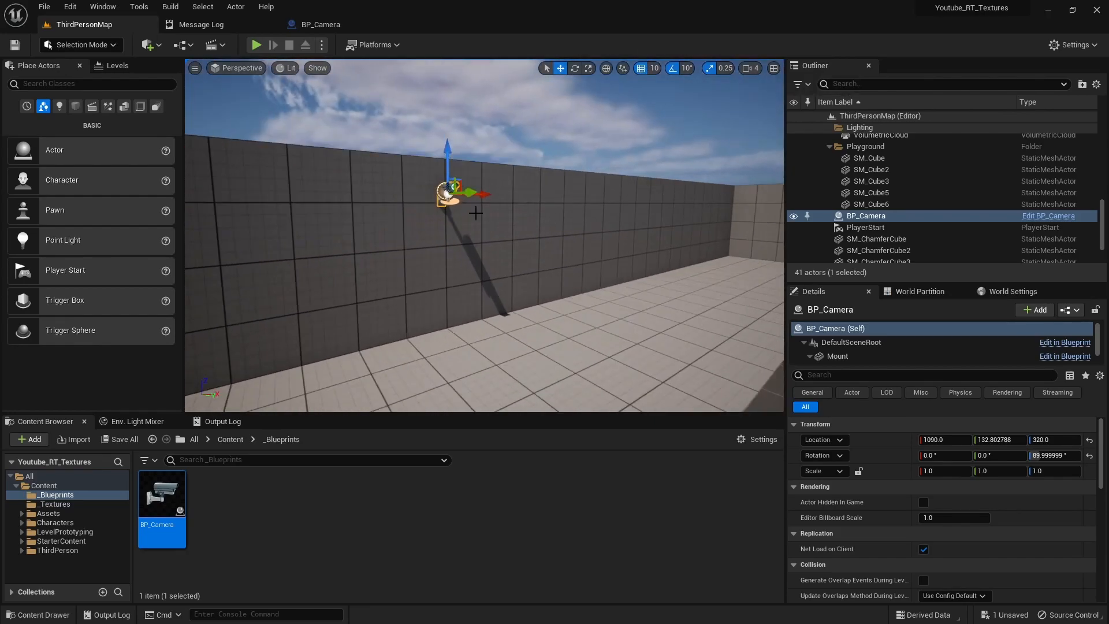
{"action": "left_click", "coordinate": [257, 44]}
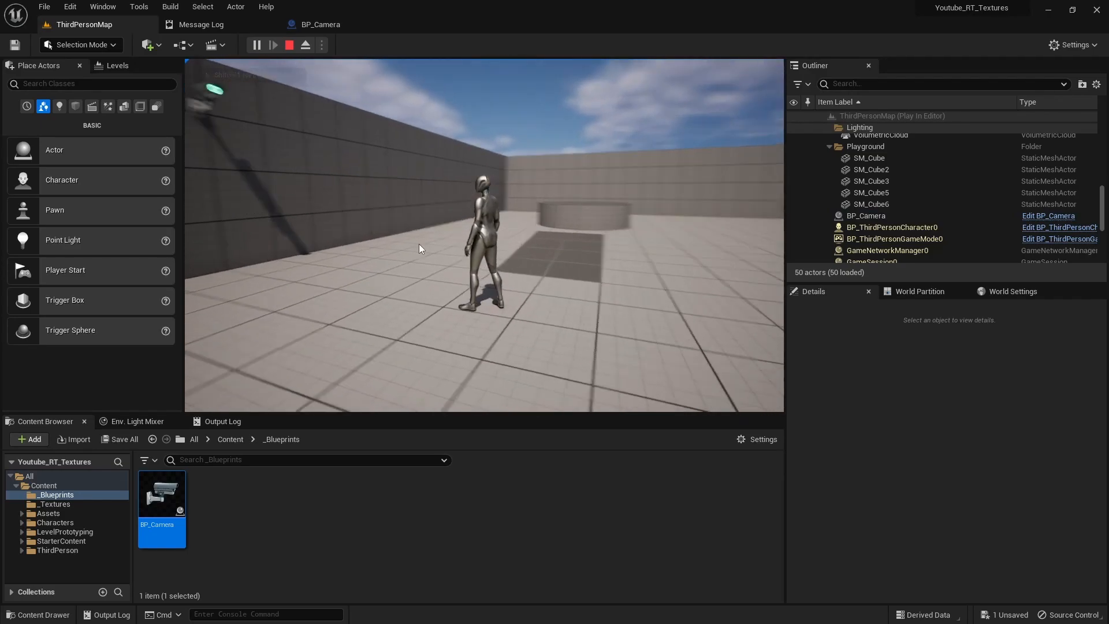
Step: Add a Scene Capture Component 2D under Camera at location 50, 0, 10 and save BP_Camera
{"action": "double_click", "coordinate": [162, 494]}
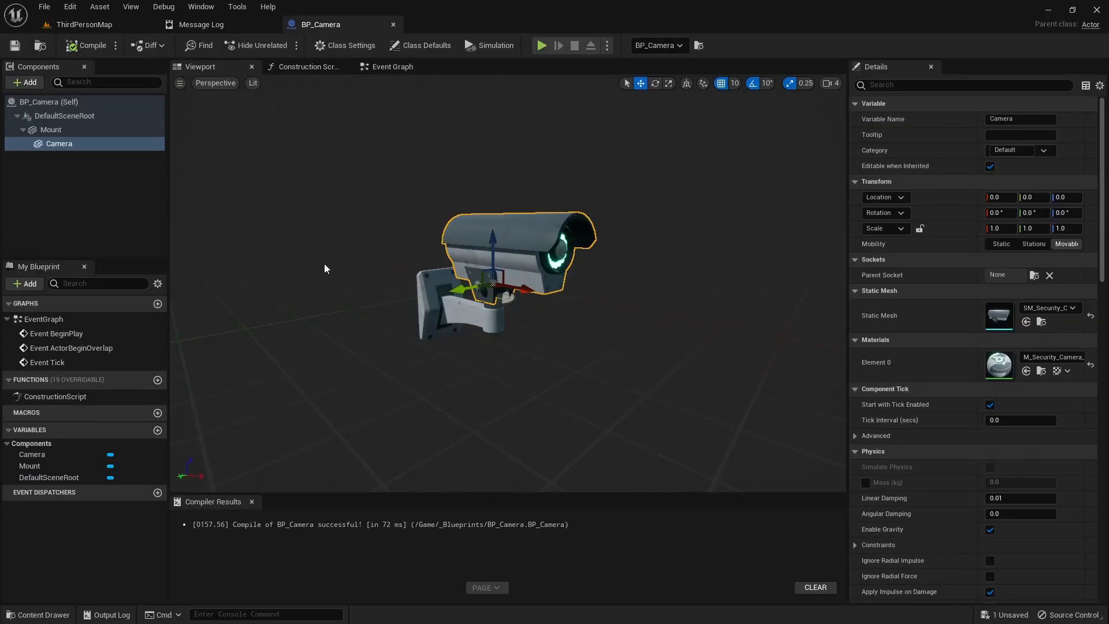
{"action": "mouse_move", "coordinate": [58, 145]}
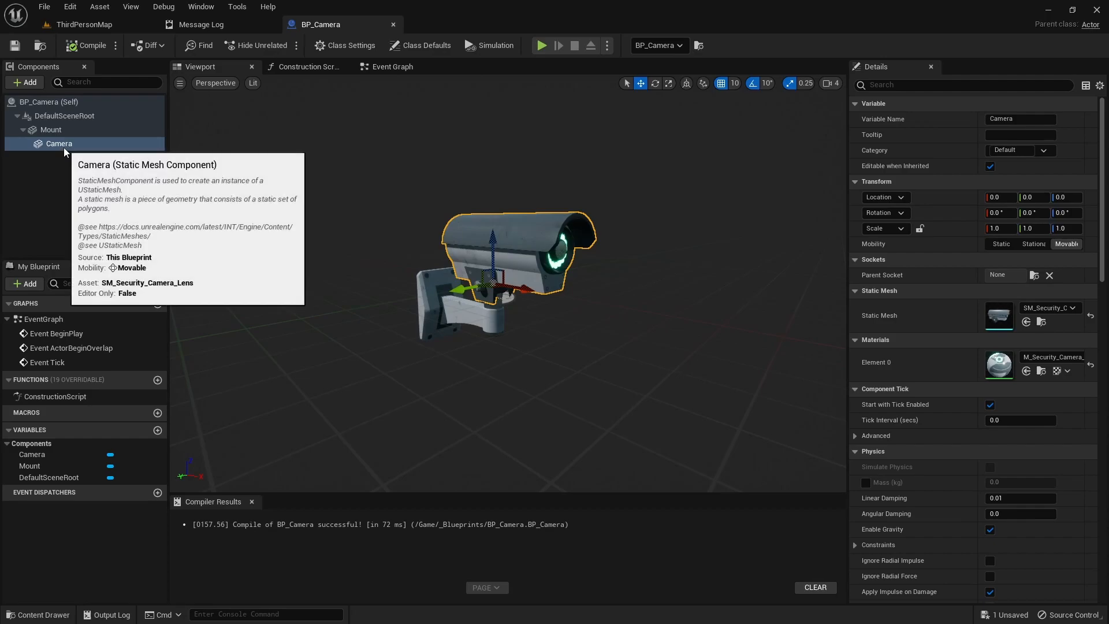
{"action": "mouse_move", "coordinate": [69, 78]}
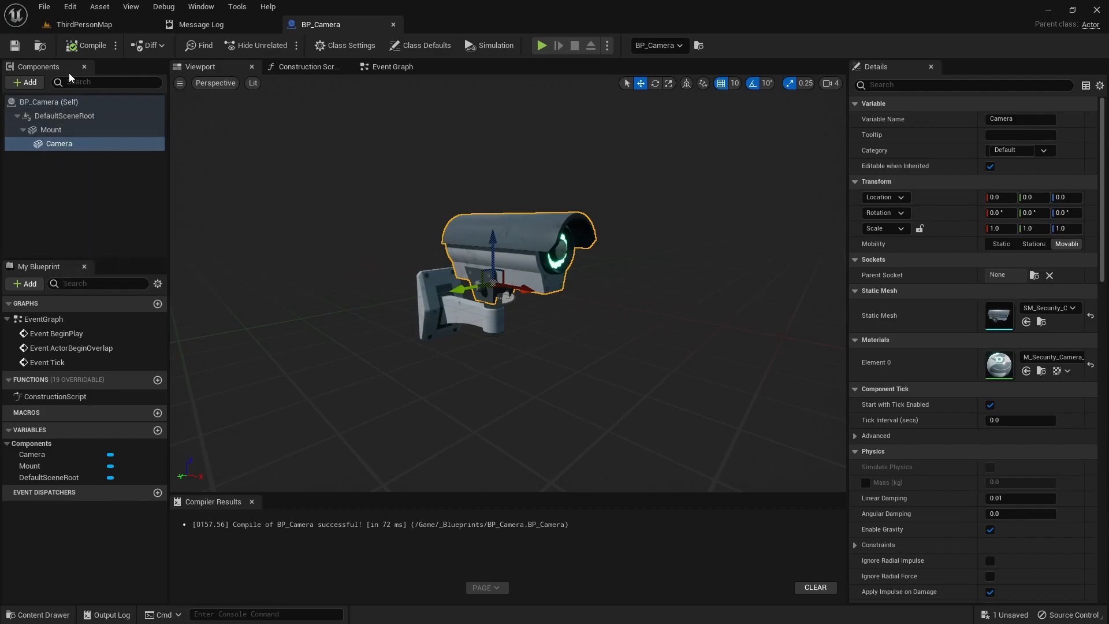
{"action": "left_click", "coordinate": [24, 82]}
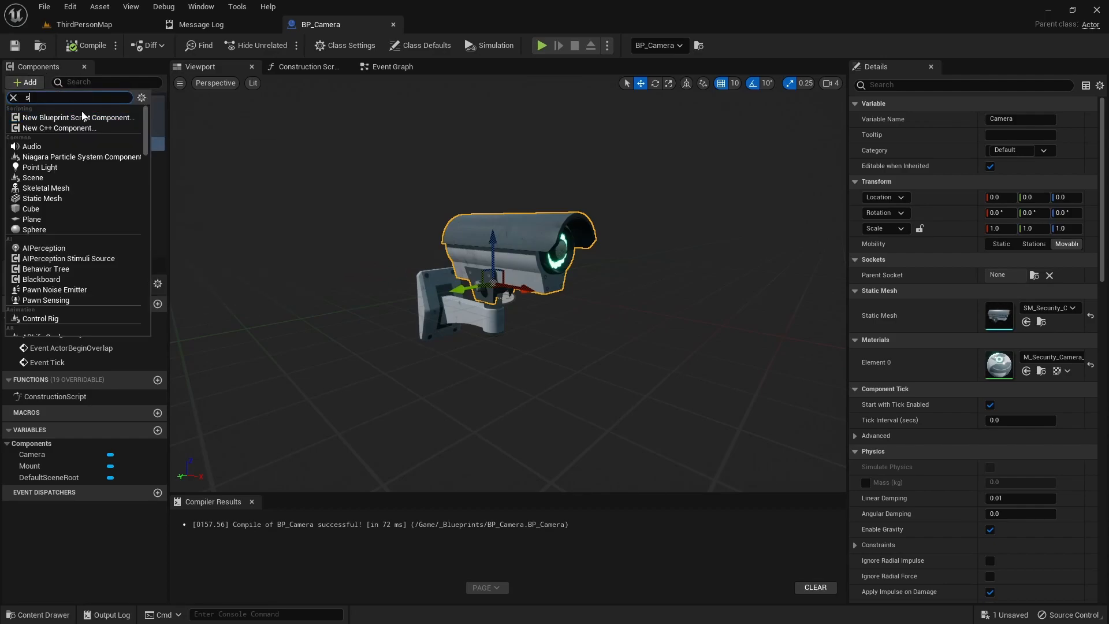
{"action": "type", "text": "cene"}
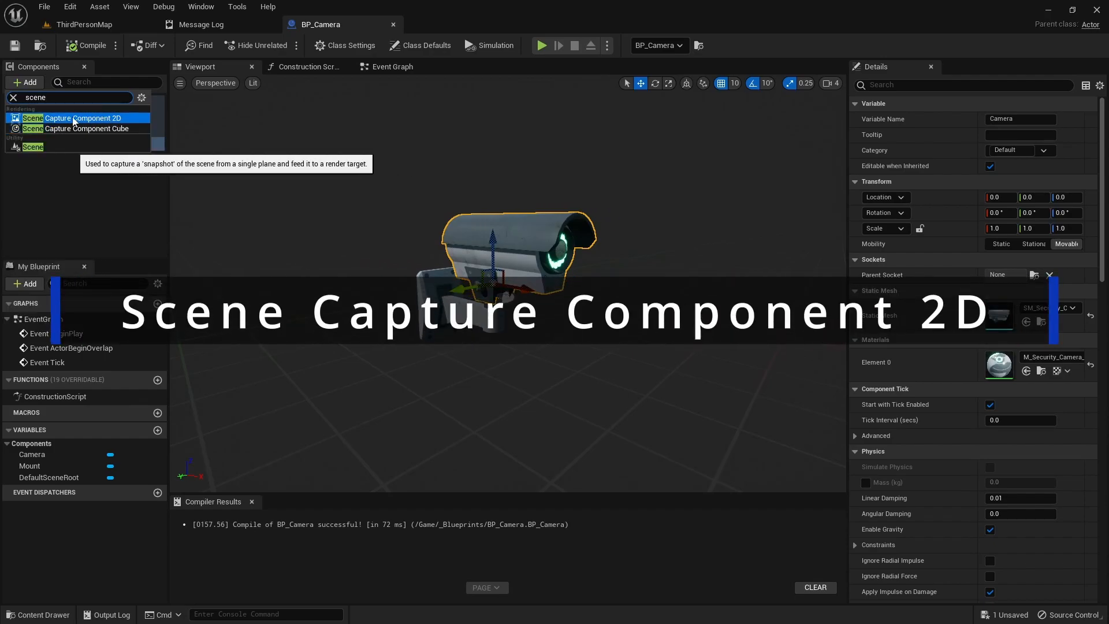
{"action": "left_click", "coordinate": [81, 118]}
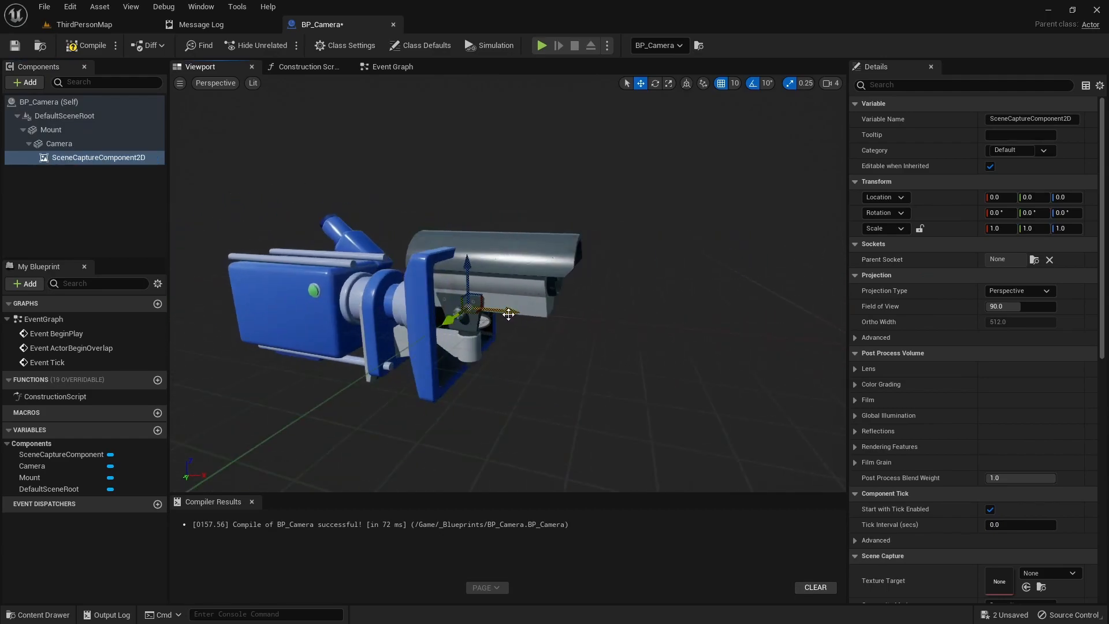
{"action": "left_click_drag", "start_coordinate": [510, 313], "coordinate": [626, 324]}
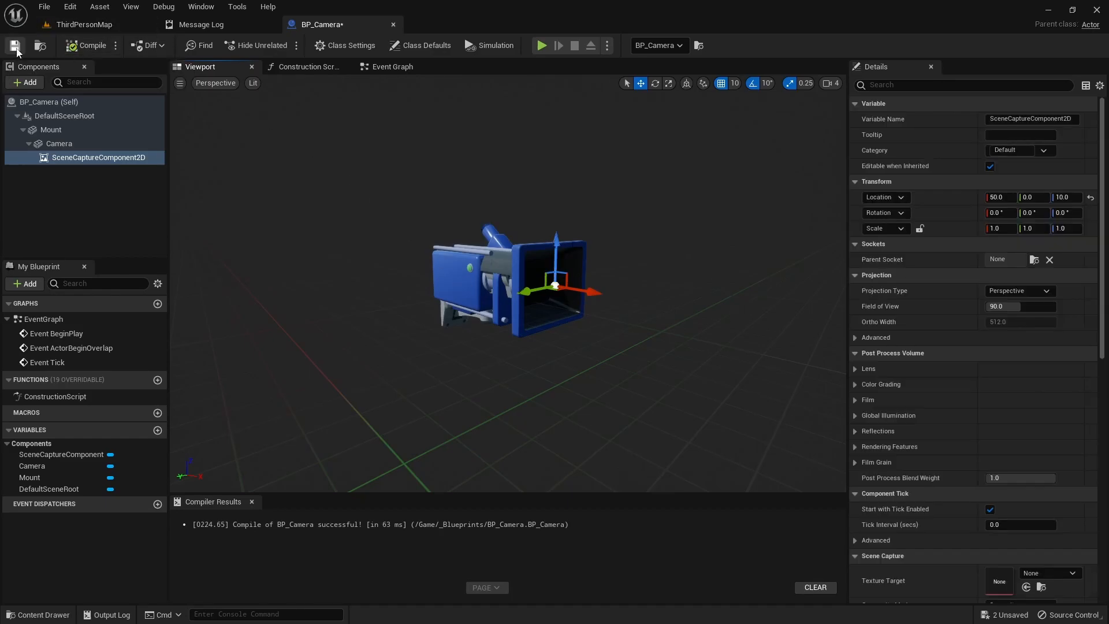
{"action": "left_click", "coordinate": [15, 46]}
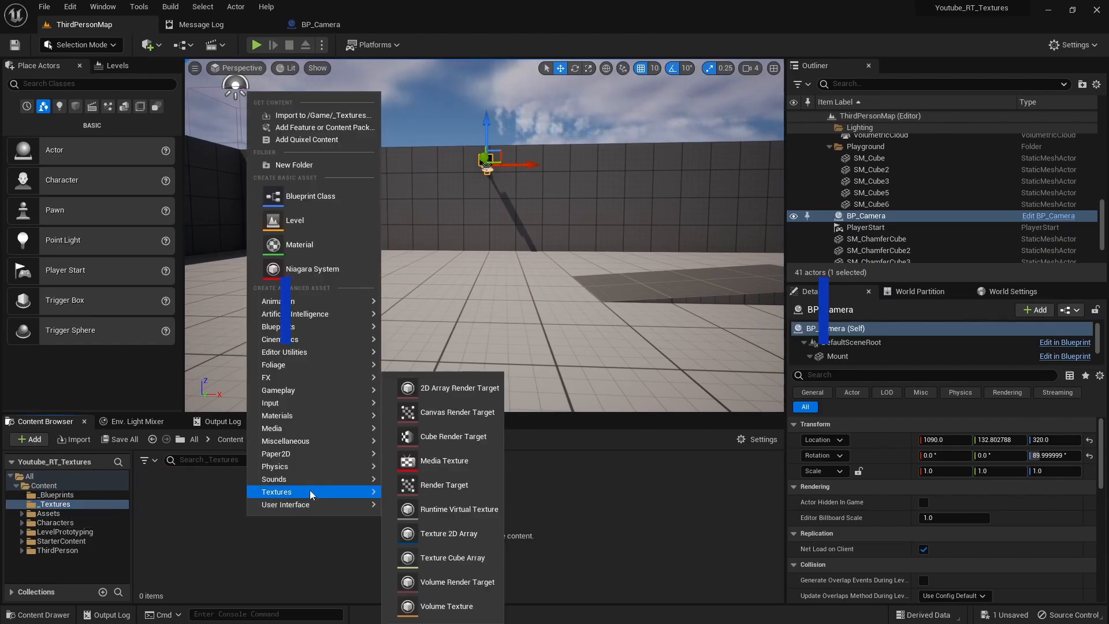
{"action": "mouse_move", "coordinate": [443, 484]}
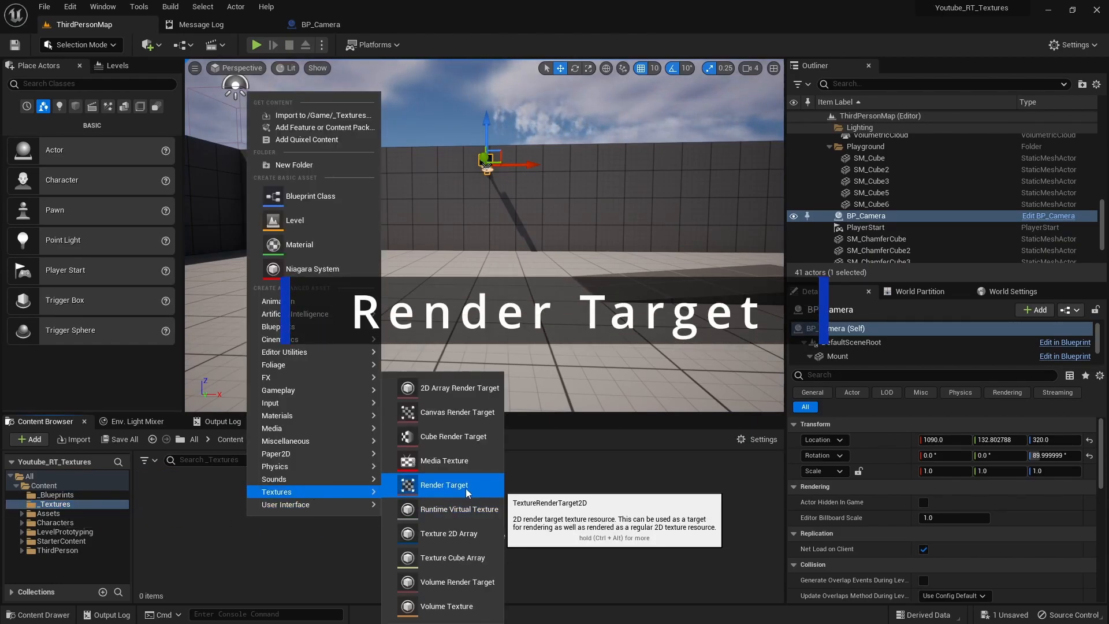
Step: Create a render target RT_Camera in _Textures and open it in the texture editor
{"action": "left_click", "coordinate": [444, 484]}
{"action": "type", "text": "RT_Camera"}
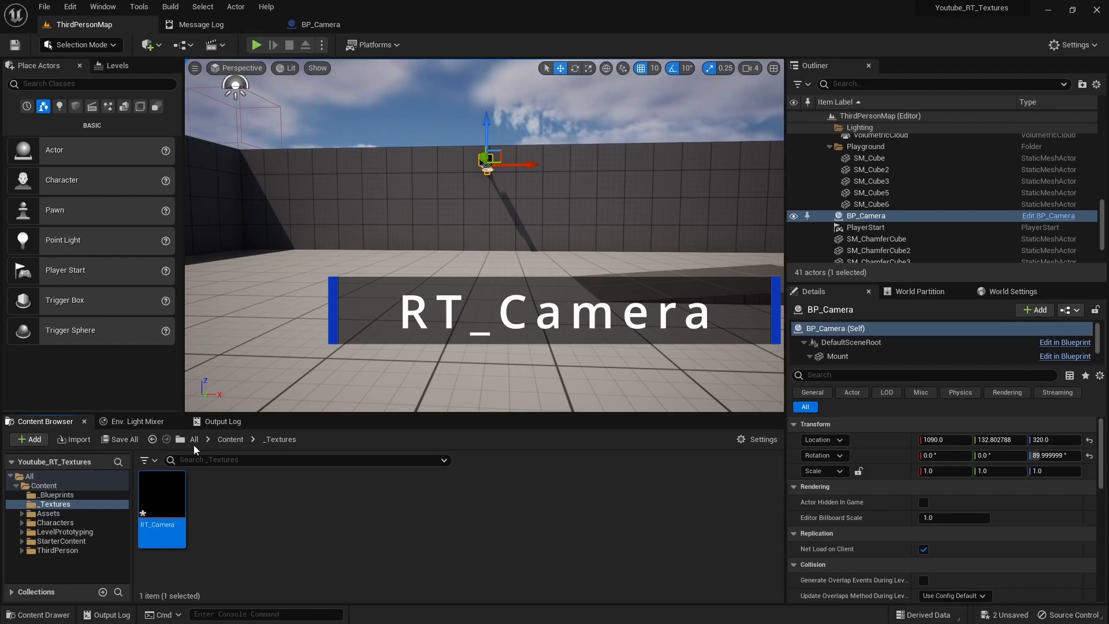
{"action": "mouse_move", "coordinate": [154, 519]}
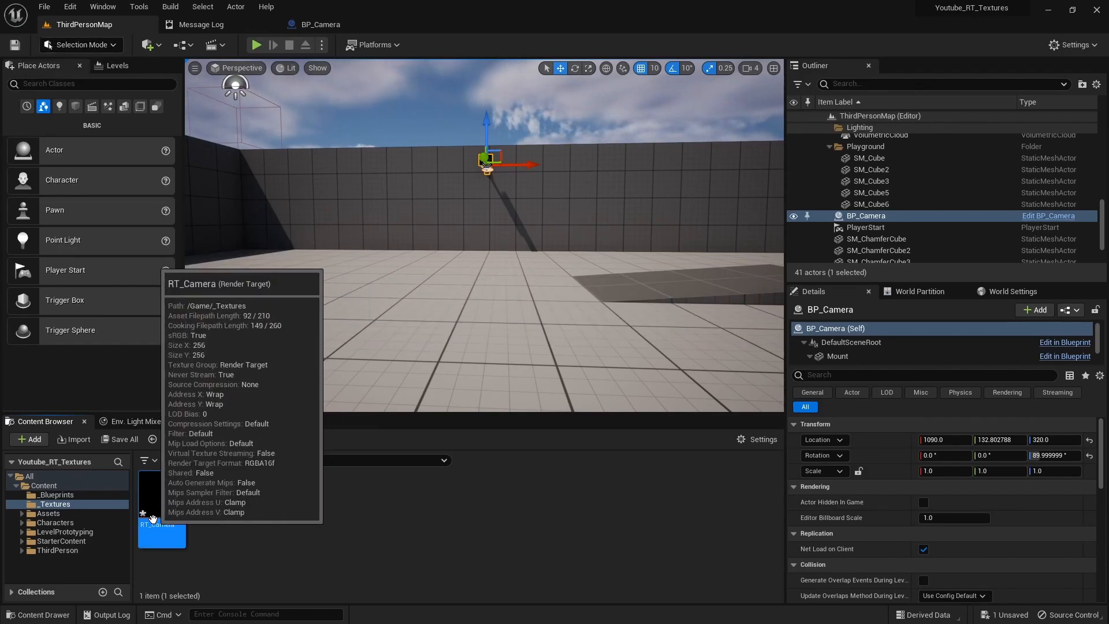
{"action": "double_click", "coordinate": [162, 536]}
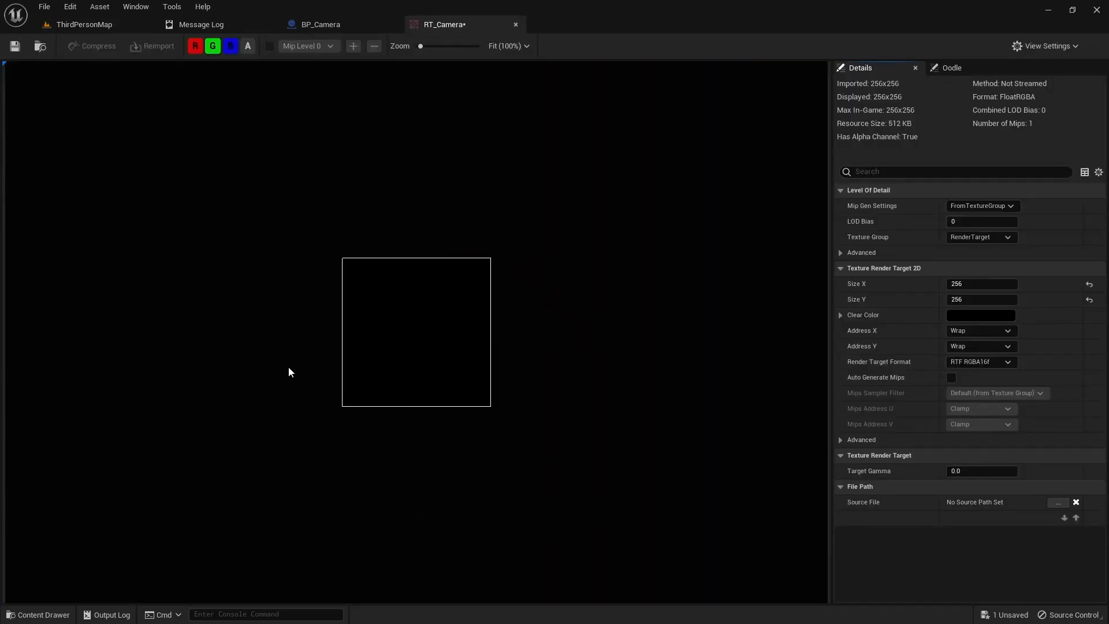
{"action": "mouse_move", "coordinate": [520, 399]}
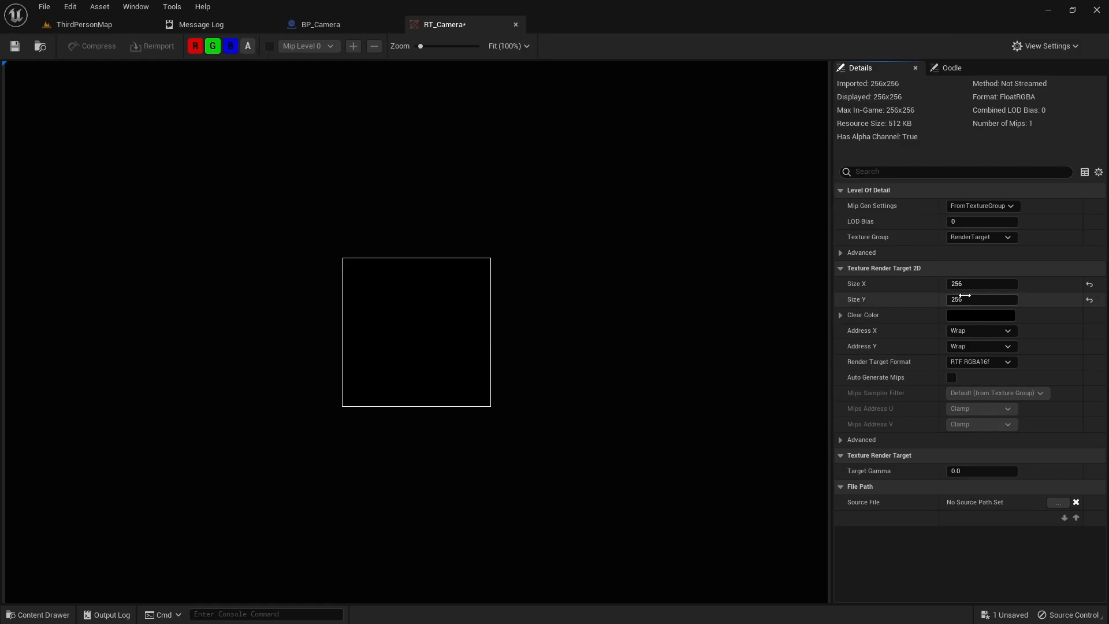
Step: Set RT_Camera's Size Y to 720 so the render target is 1280×720, save, and return to BP_Camera
{"action": "left_click", "coordinate": [982, 284]}
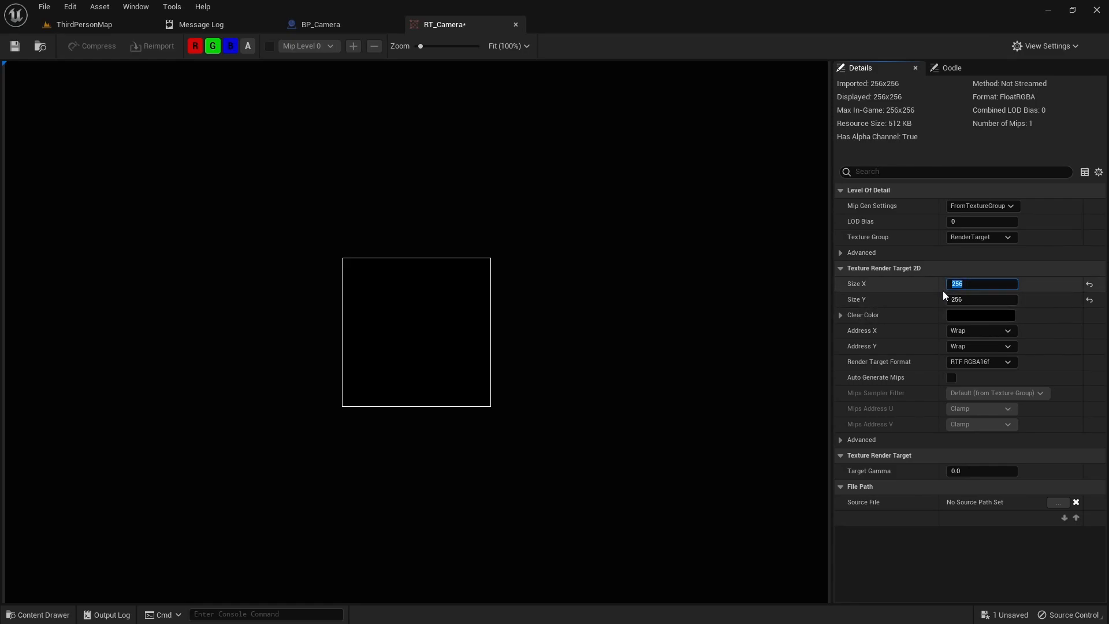
{"action": "type", "text": "720"}
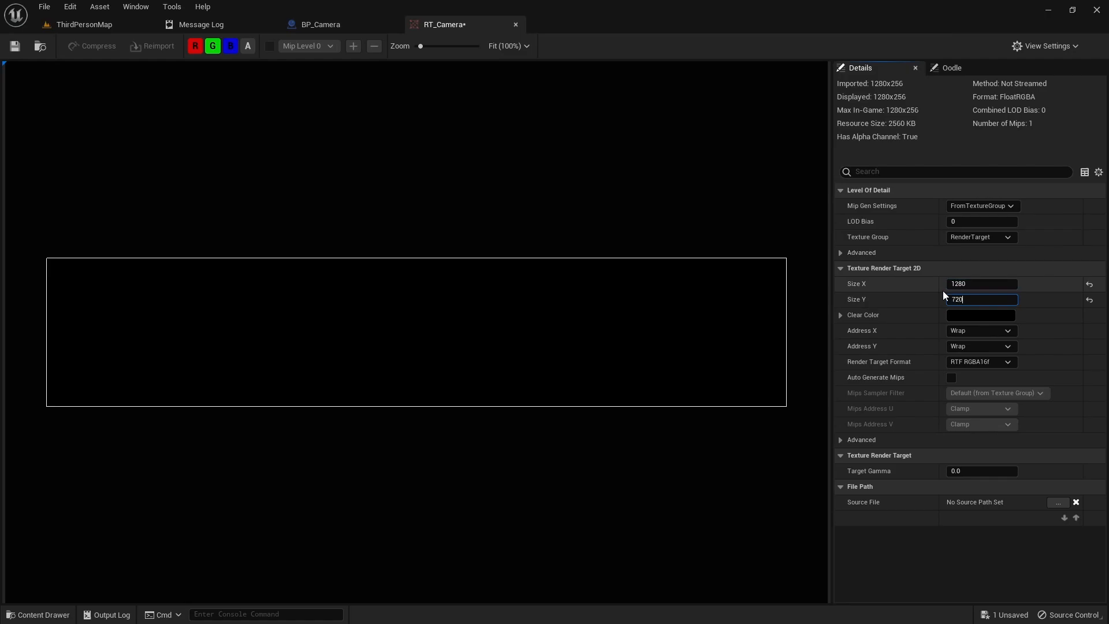
{"action": "key", "text": "Enter"}
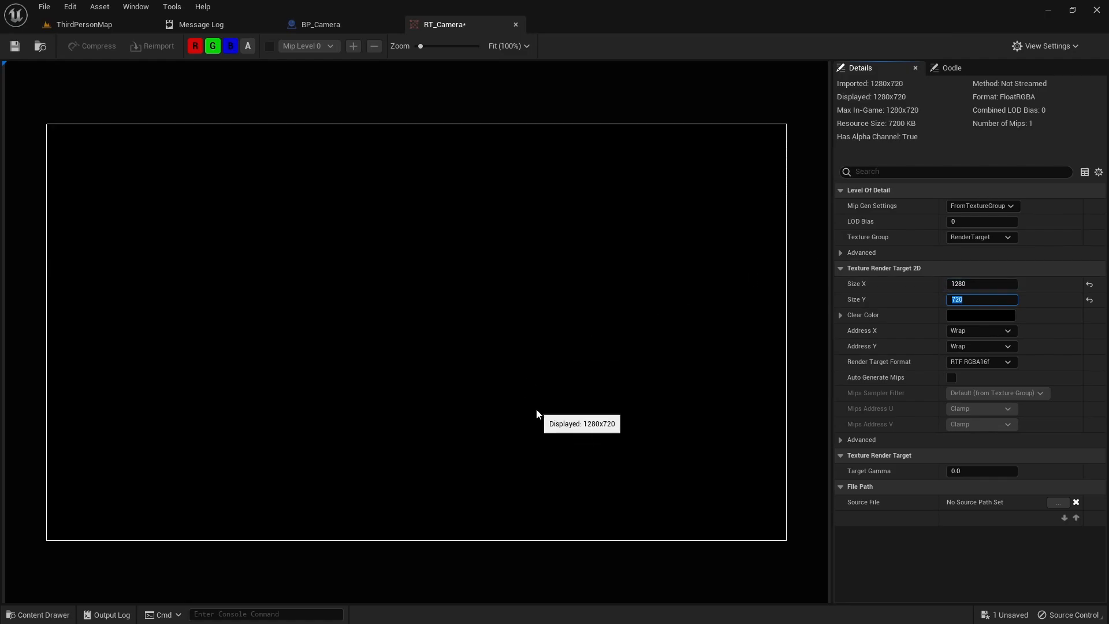
{"action": "mouse_move", "coordinate": [573, 398]}
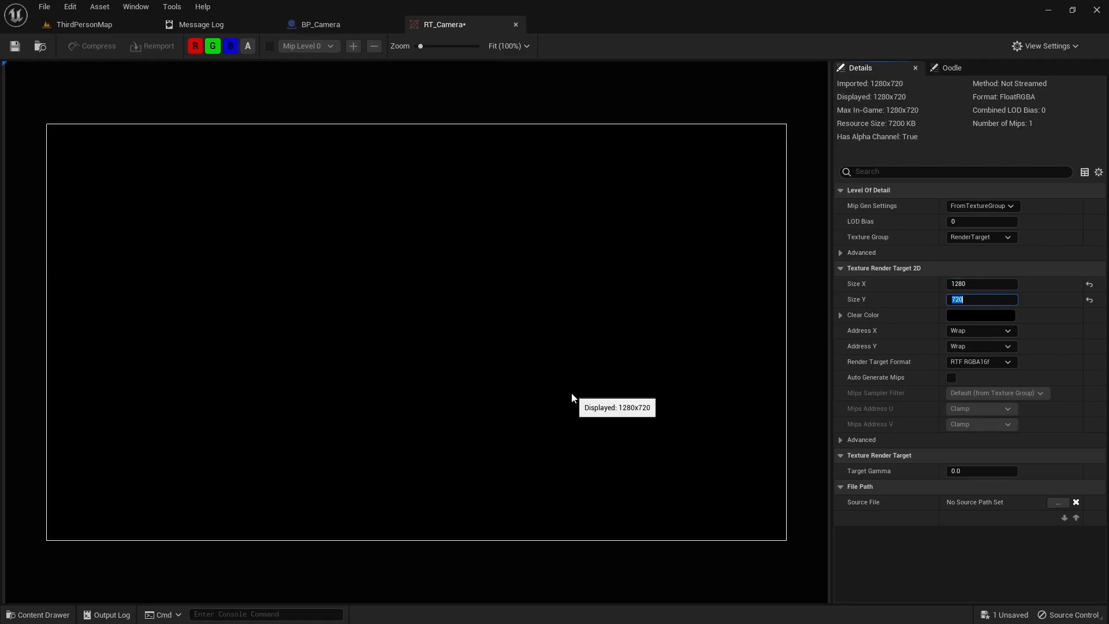
{"action": "mouse_move", "coordinate": [691, 358]}
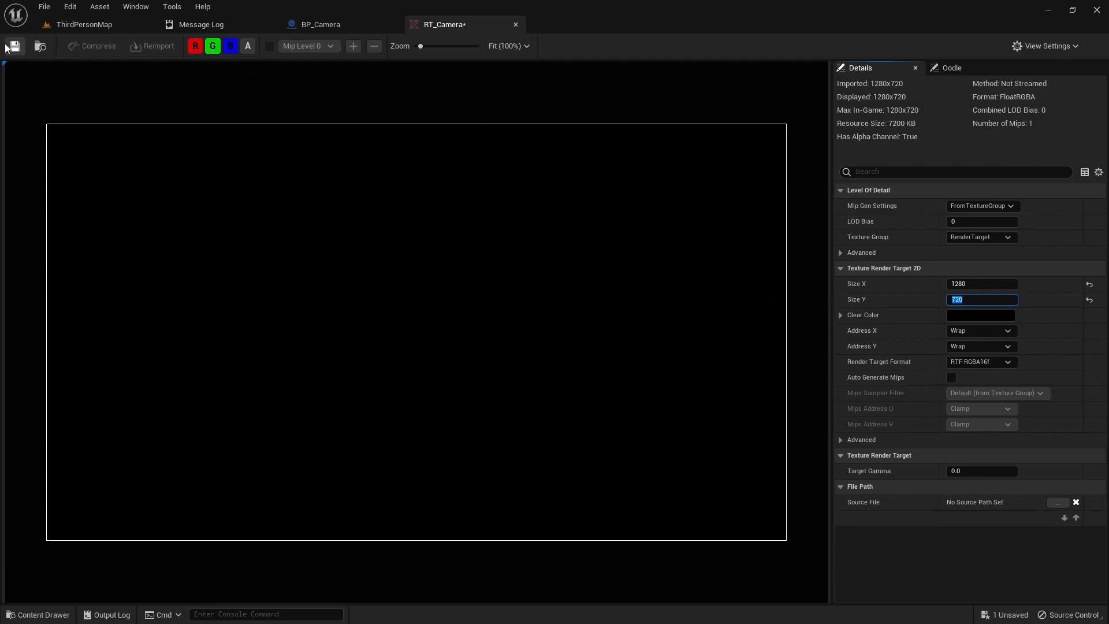
{"action": "mouse_move", "coordinate": [586, 367]}
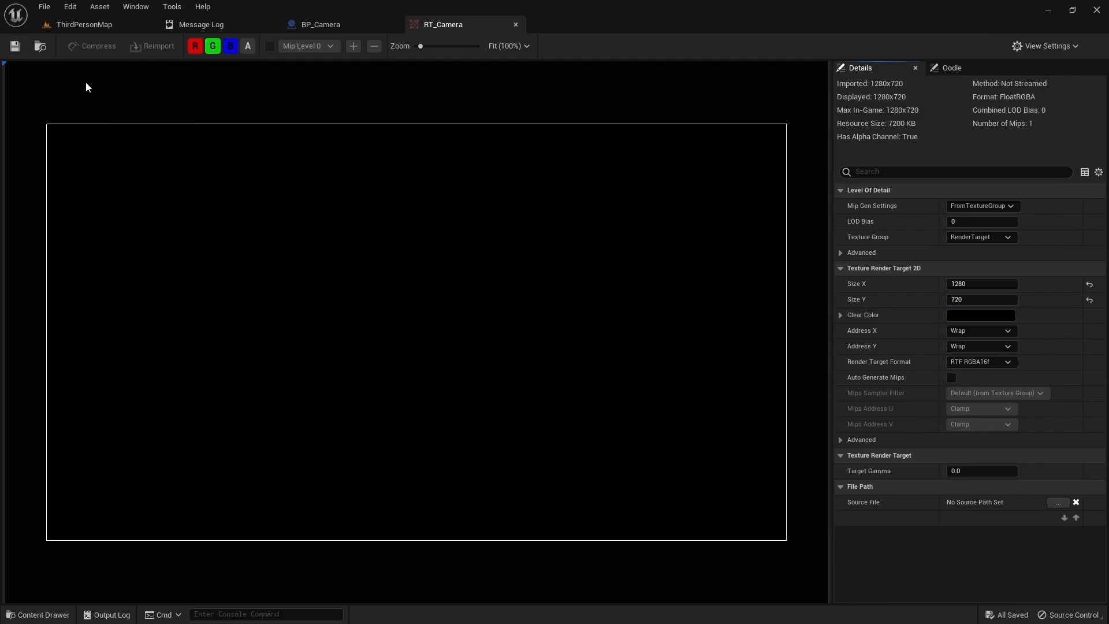
{"action": "left_click", "coordinate": [85, 24]}
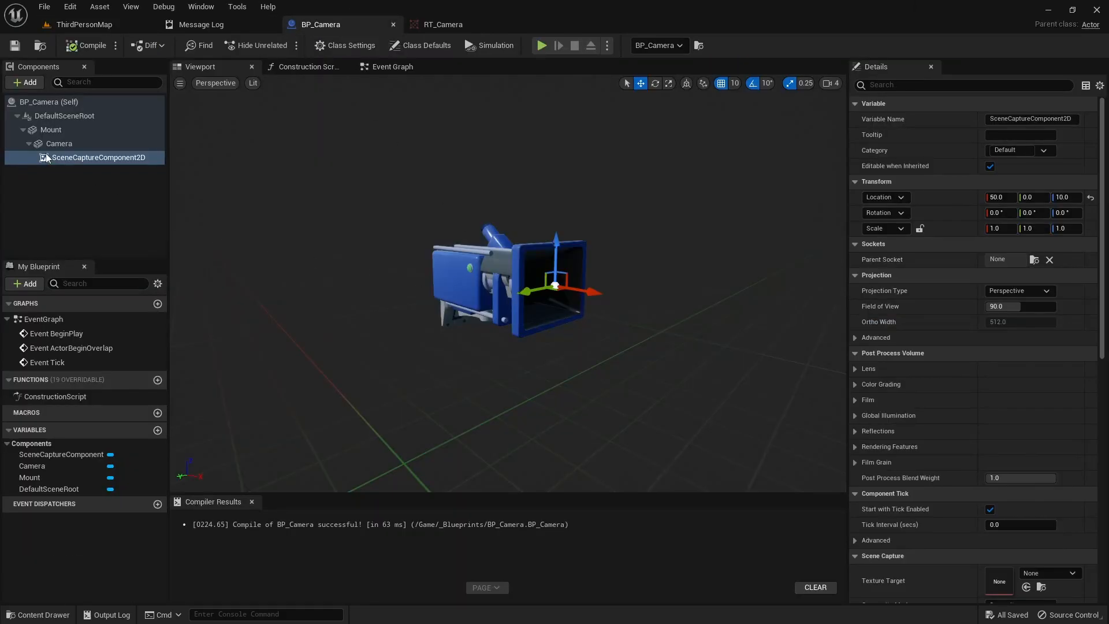
Step: Point the SceneCaptureComponent2D's Texture Target at RT_Camera and go back to ThirdPersonMap
{"action": "left_click", "coordinate": [98, 157]}
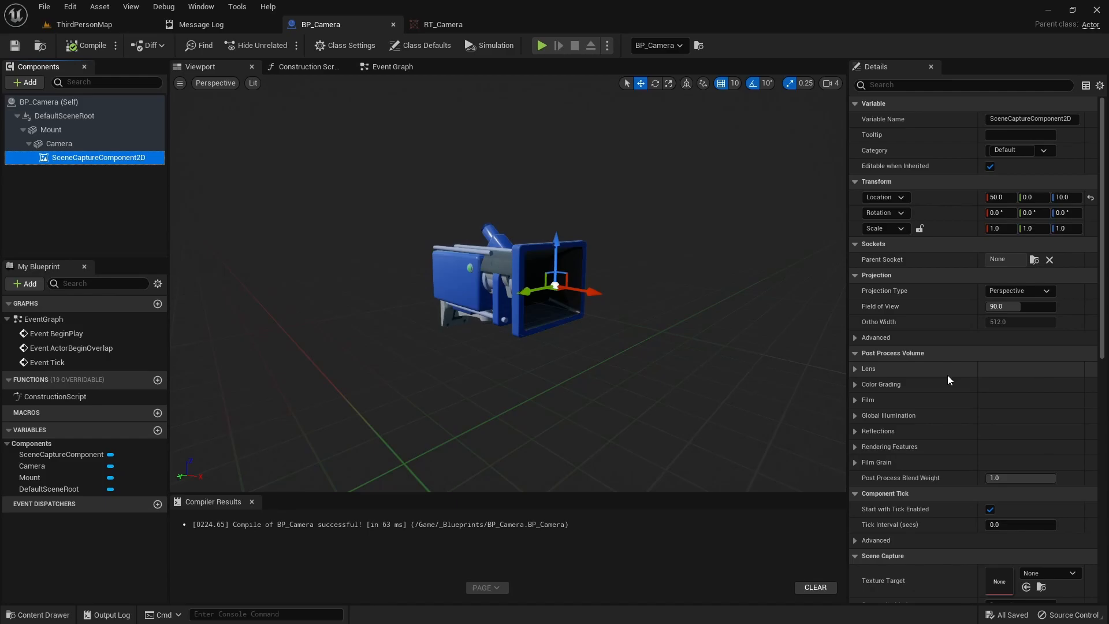
{"action": "scroll", "scroll_direction": "down", "scroll_amount": 3}
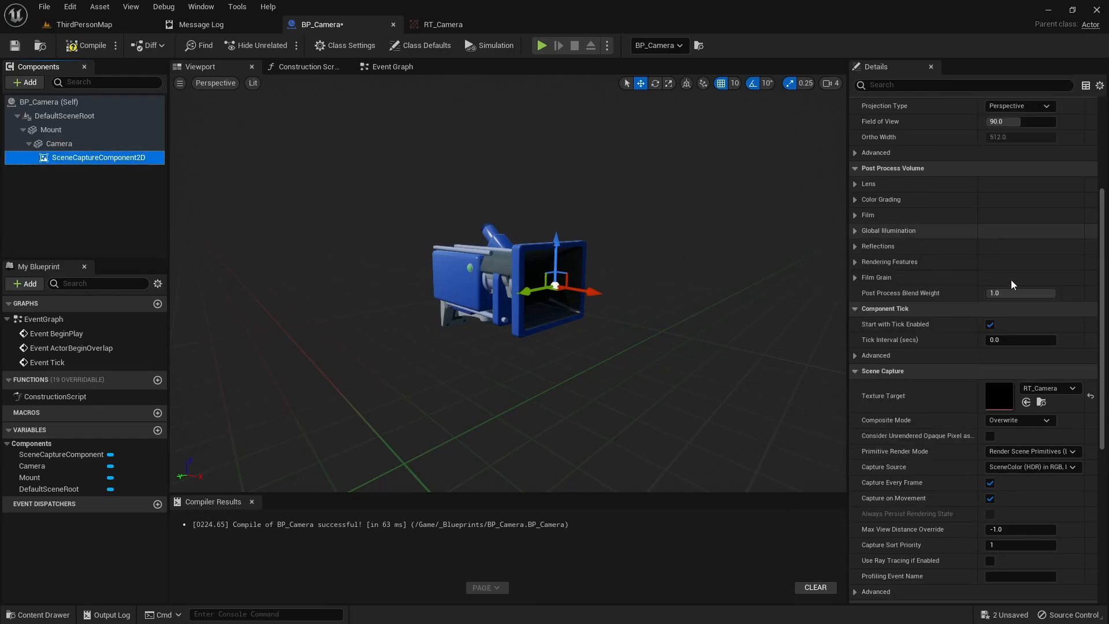
{"action": "mouse_move", "coordinate": [1051, 393]}
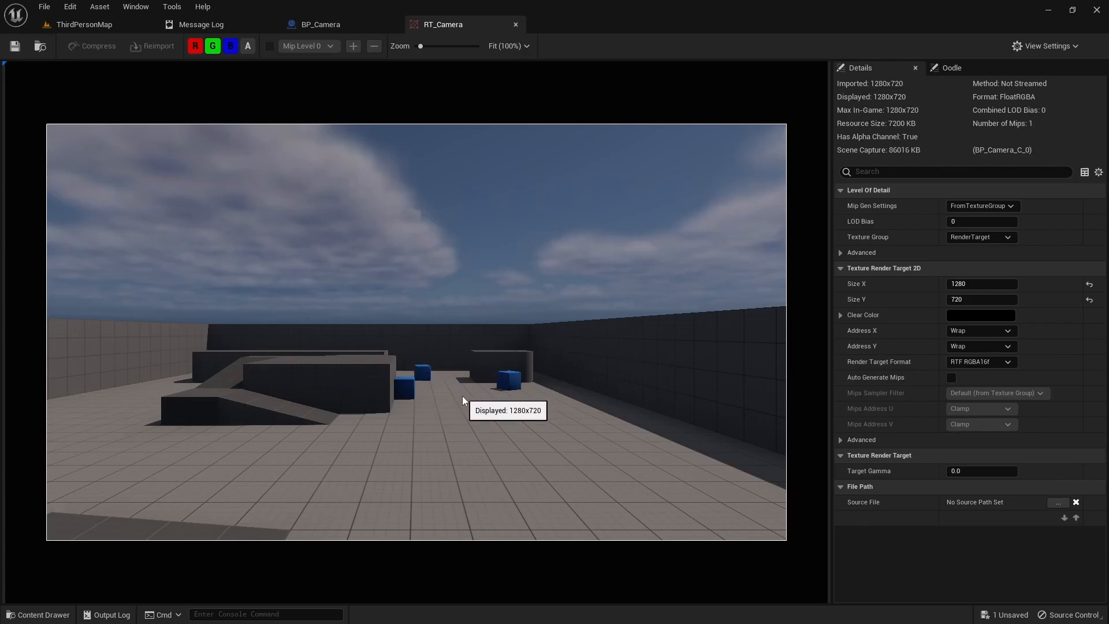
{"action": "mouse_move", "coordinate": [75, 27]}
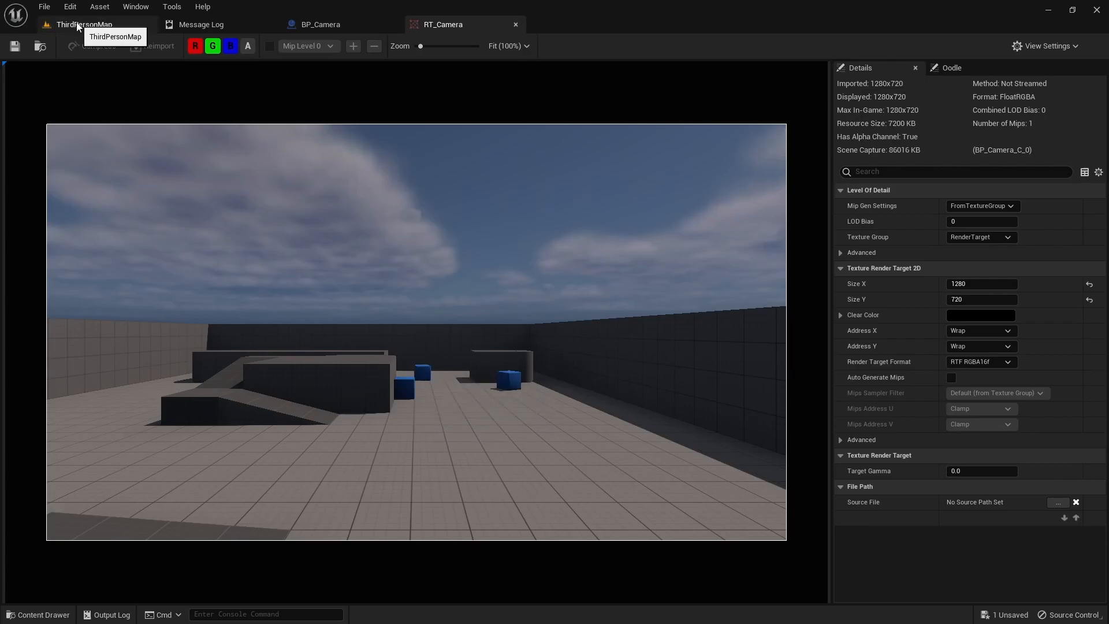
{"action": "left_click", "coordinate": [84, 25]}
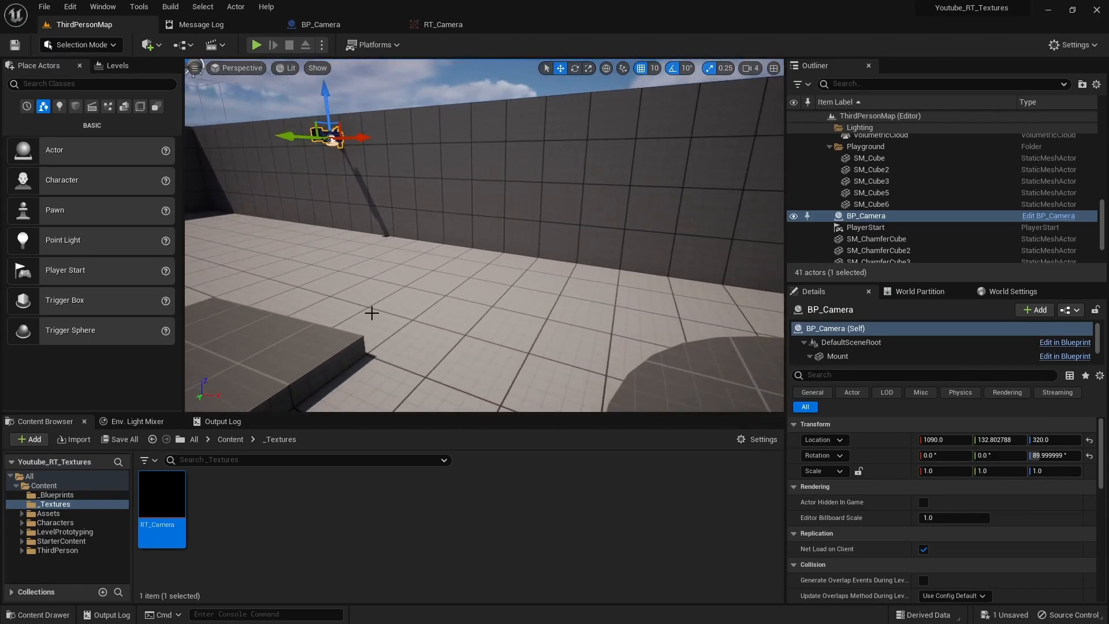
Step: Place a Plane shape on the wall, rotate it 90° upright, and scale it to 3, 2, 1
{"action": "left_click", "coordinate": [215, 45]}
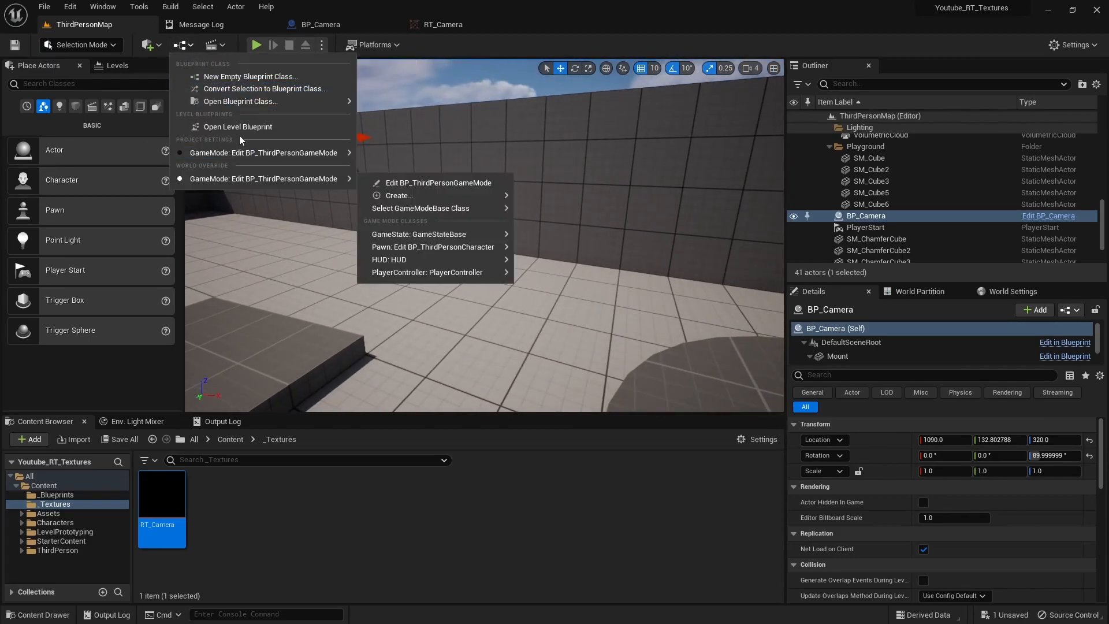
{"action": "left_click", "coordinate": [148, 45]}
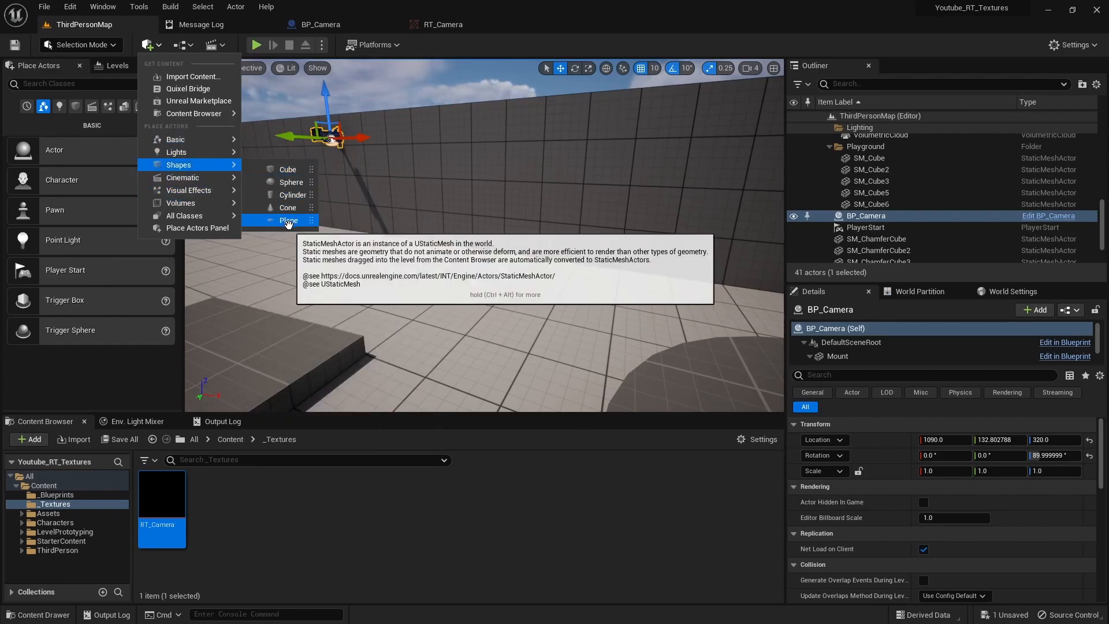
{"action": "left_click", "coordinate": [289, 219]}
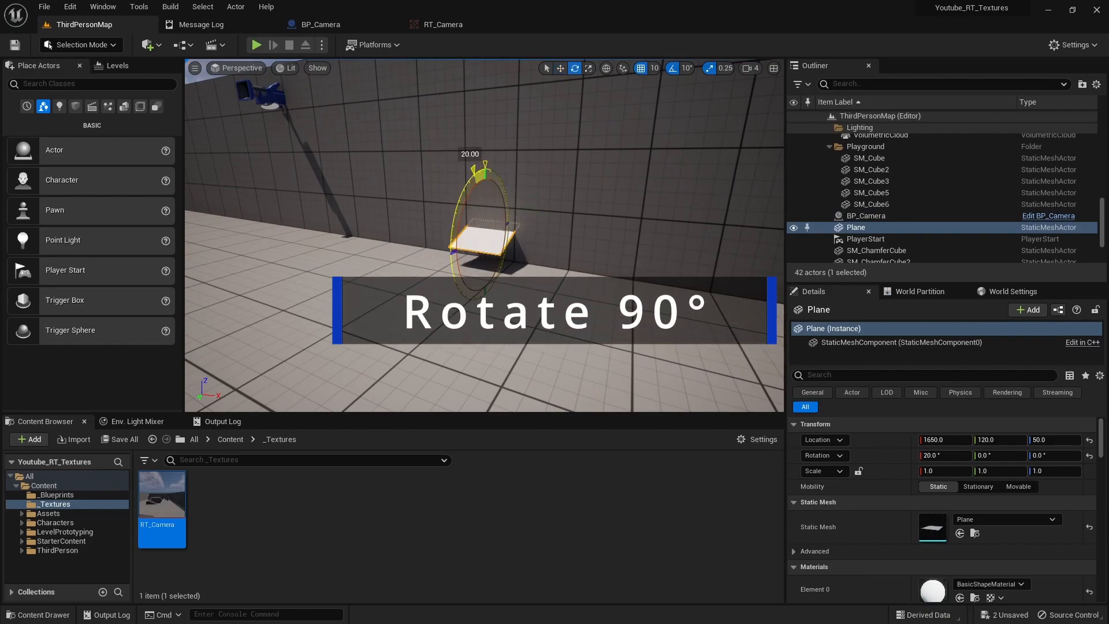
{"action": "left_click_drag", "start_coordinate": [481, 166], "coordinate": [469, 182]}
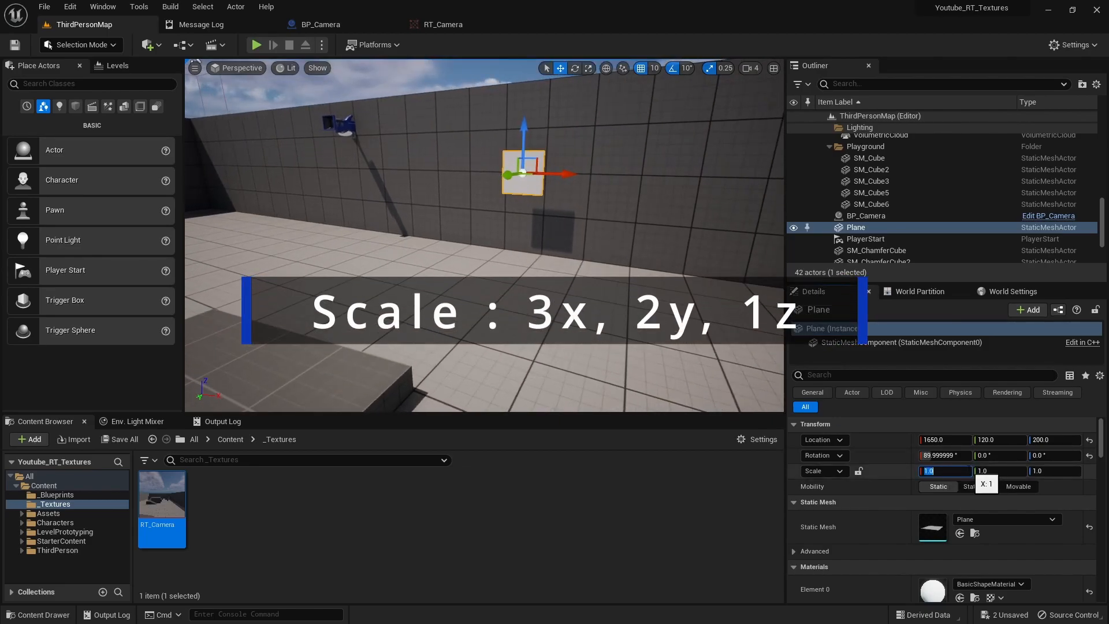
{"action": "type", "text": "3.0"}
{"action": "left_click", "coordinate": [1001, 470]}
{"action": "type", "text": "2"}
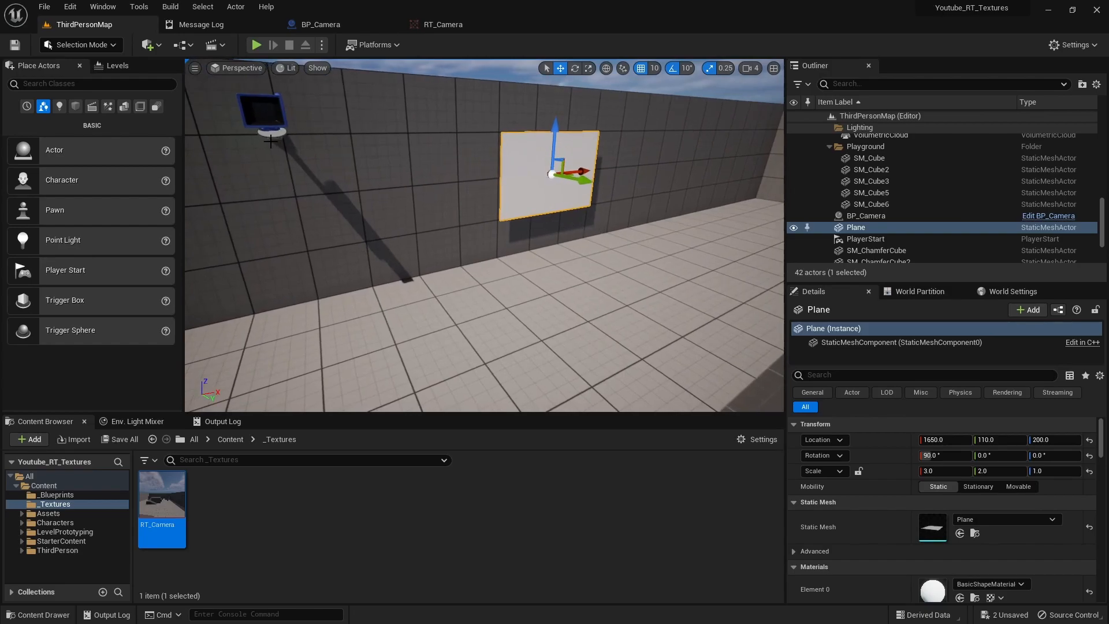
{"action": "mouse_move", "coordinate": [392, 444]}
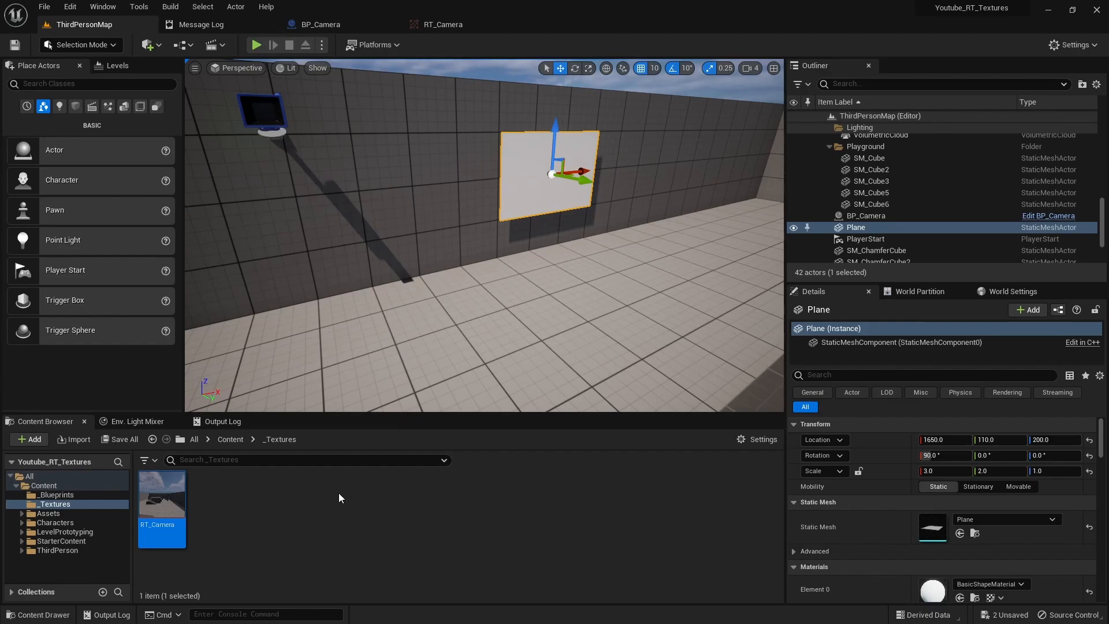
{"action": "mouse_move", "coordinate": [162, 499]}
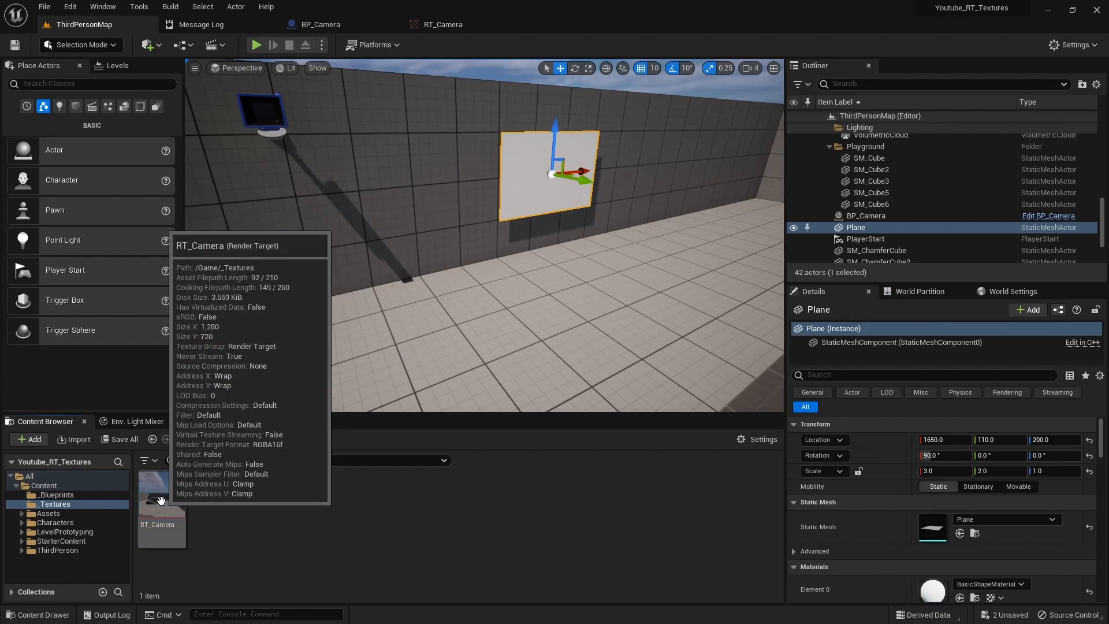
Step: Create a new material named M_CamFeed in the Content Browser
{"action": "right_click", "coordinate": [162, 499]}
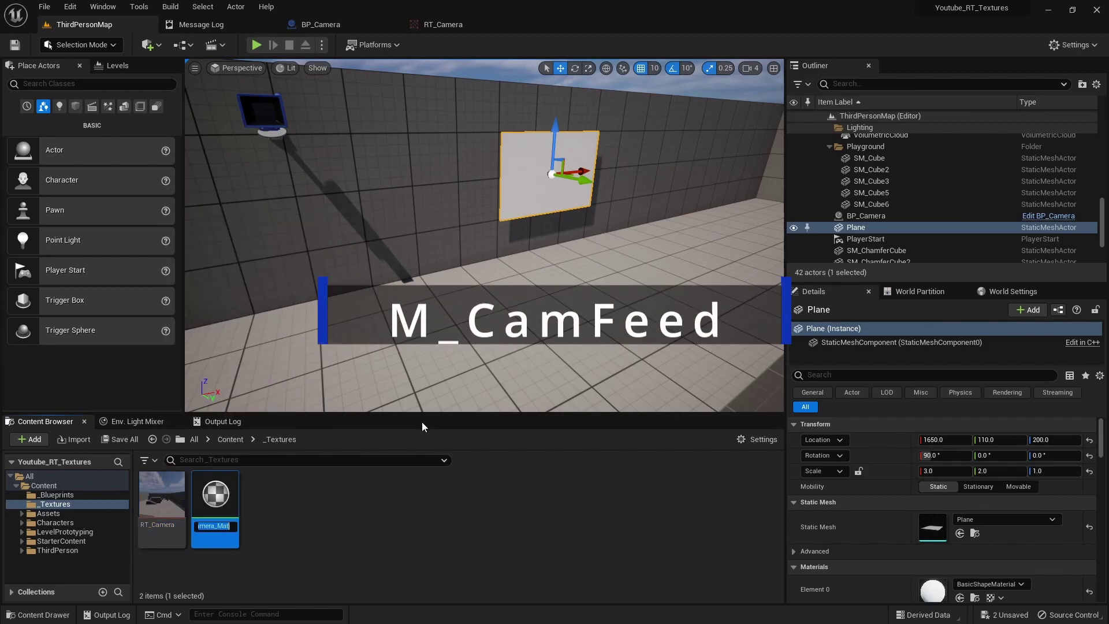
{"action": "type", "text": "M_CamFeed"}
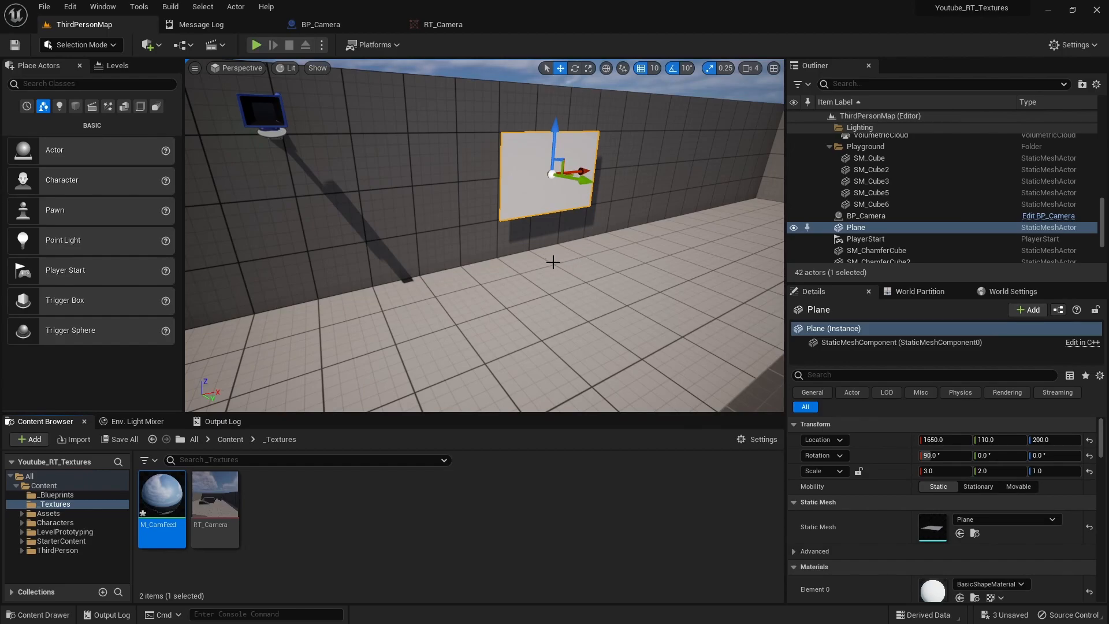
{"action": "mouse_move", "coordinate": [499, 216]}
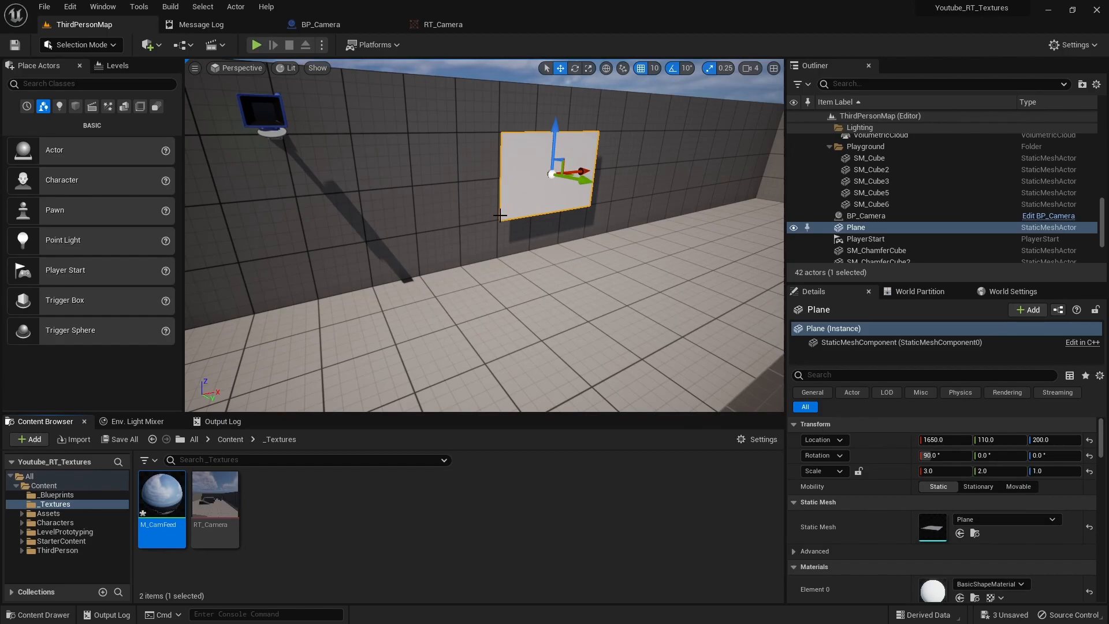
{"action": "mouse_move", "coordinate": [433, 217]}
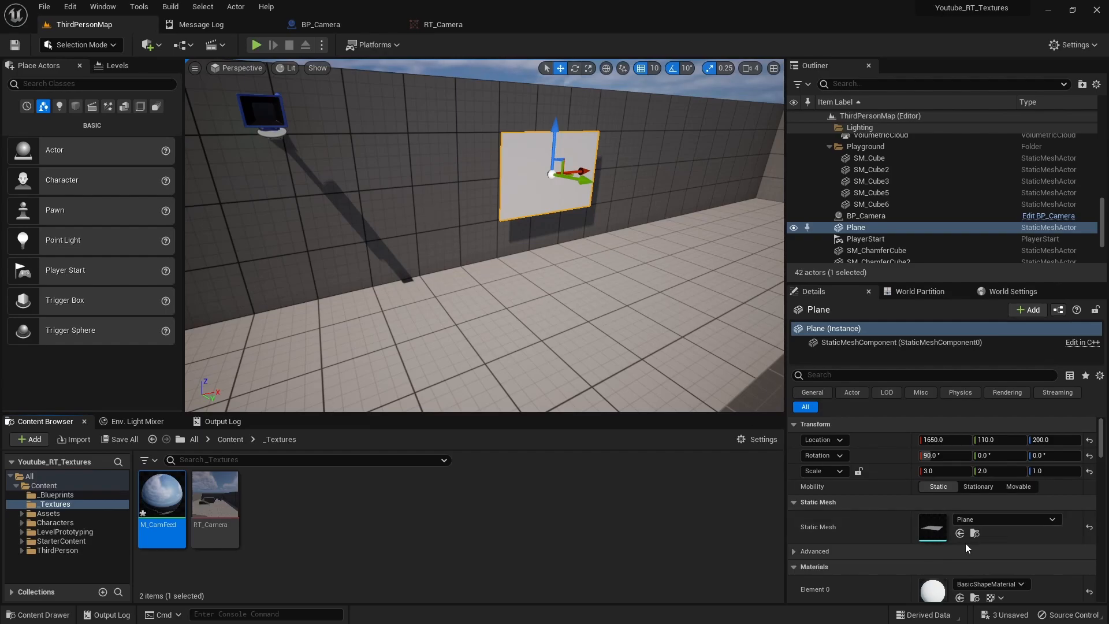
Step: Assign M_CamFeed to the plane's Materials Element 0 so it shows the camera feed
{"action": "scroll", "scroll_direction": "down", "scroll_amount": 3}
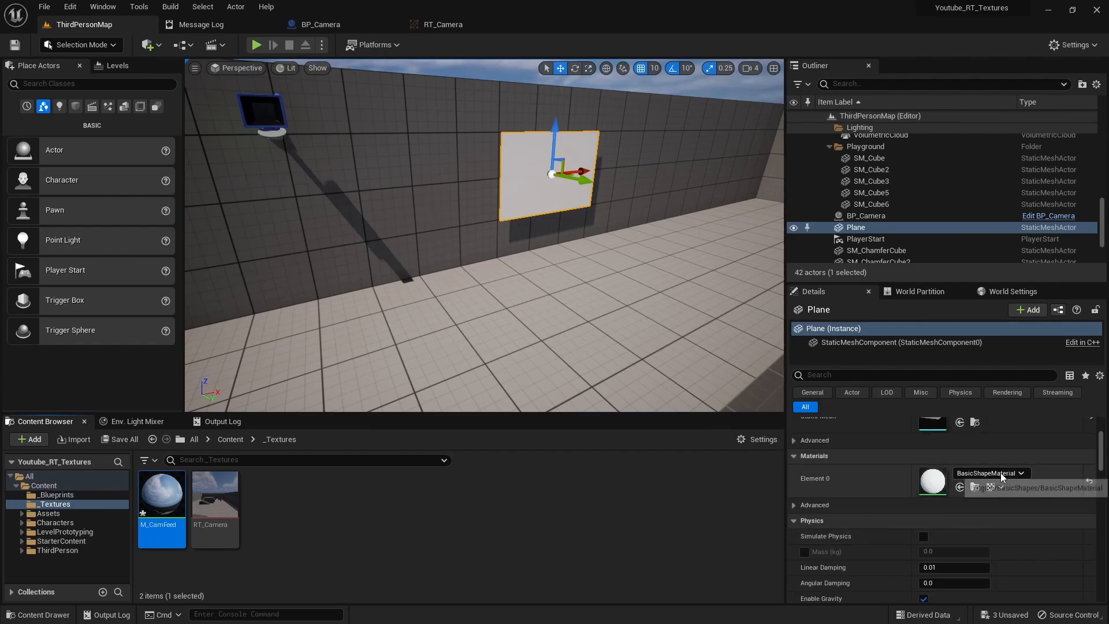
{"action": "left_click", "coordinate": [1020, 473]}
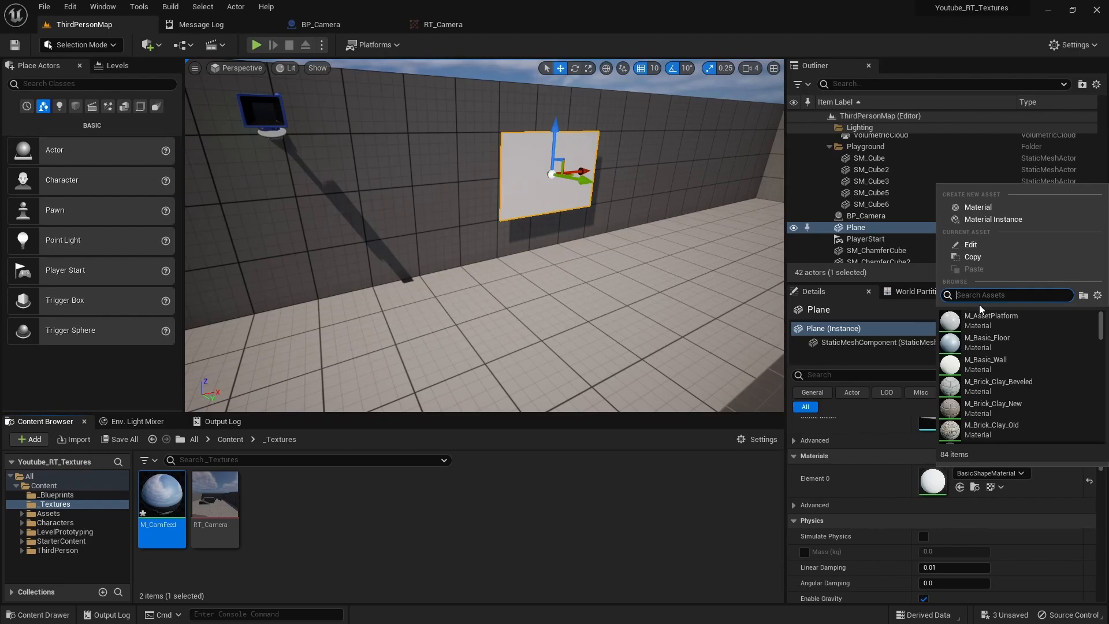
{"action": "type", "text": "m_cam"}
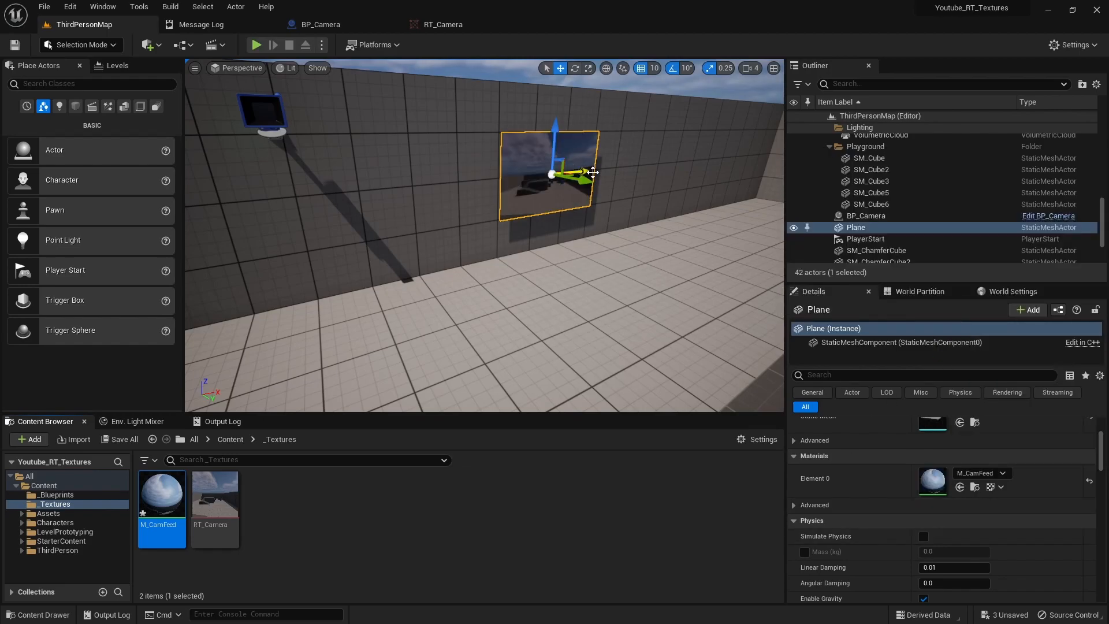
{"action": "mouse_move", "coordinate": [156, 499]}
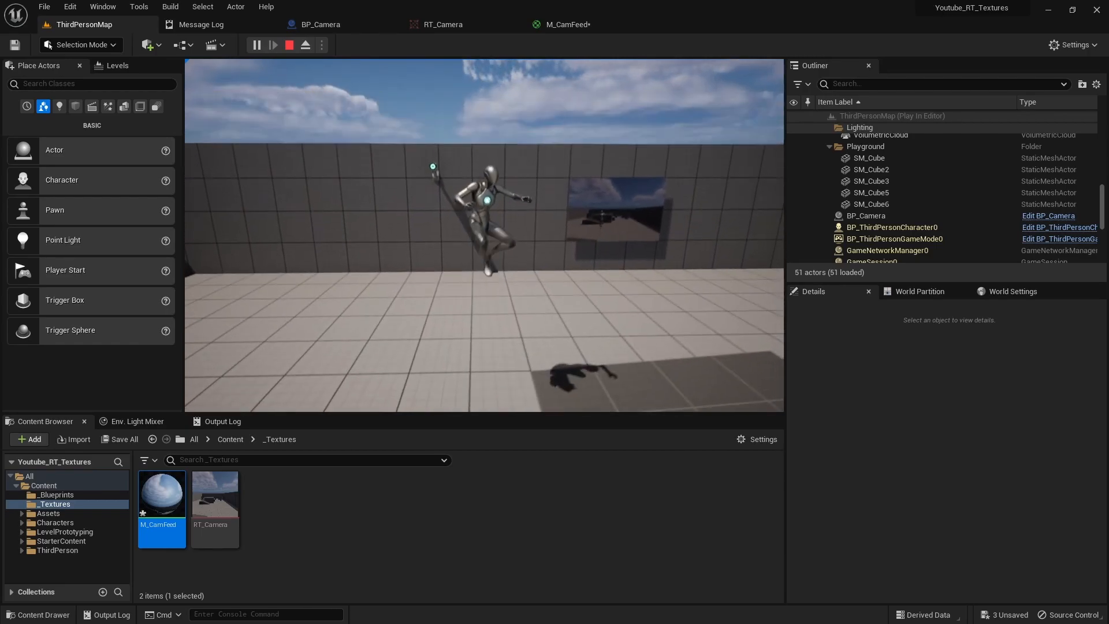
Step: Play-test the level, controlling the character to watch the wall screen's live camera feed
{"action": "left_click", "coordinate": [288, 44]}
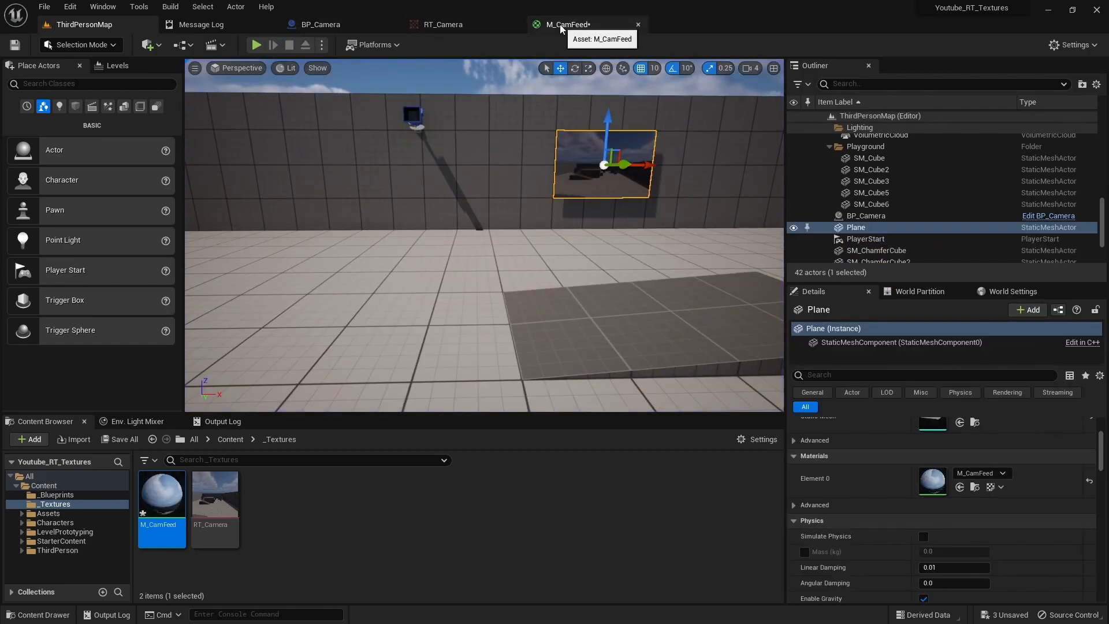
{"action": "double_click", "coordinate": [161, 492]}
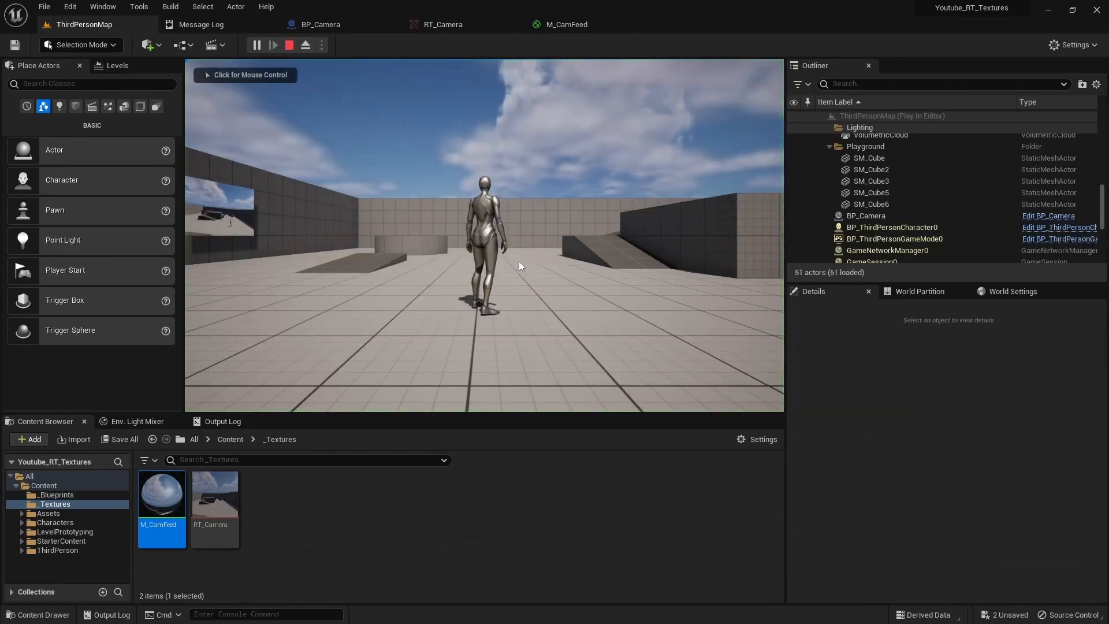
{"action": "left_click", "coordinate": [520, 266]}
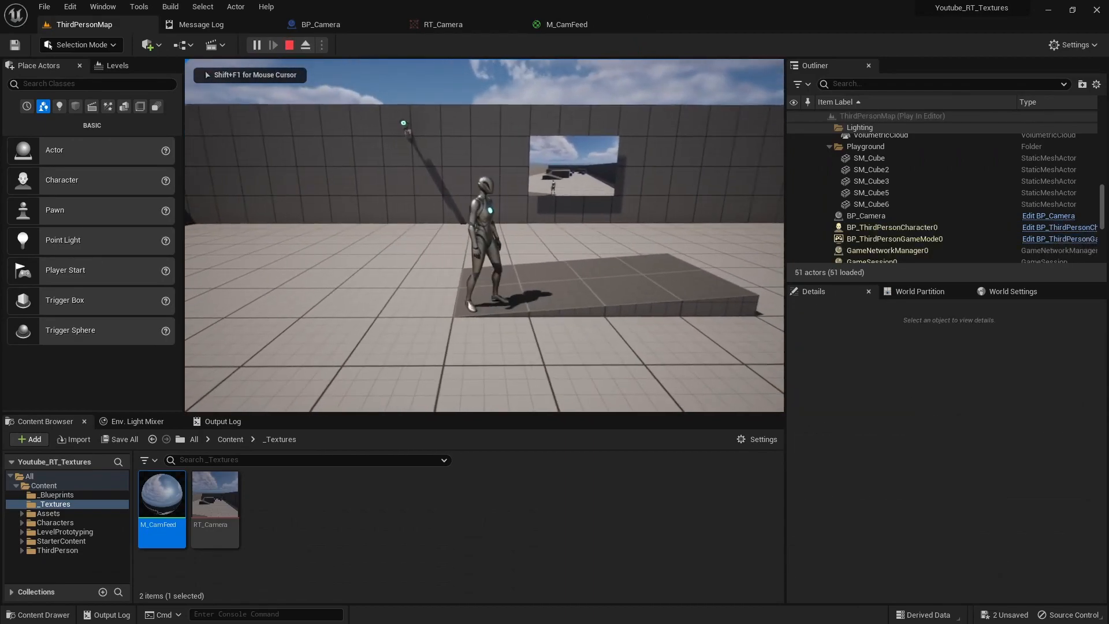